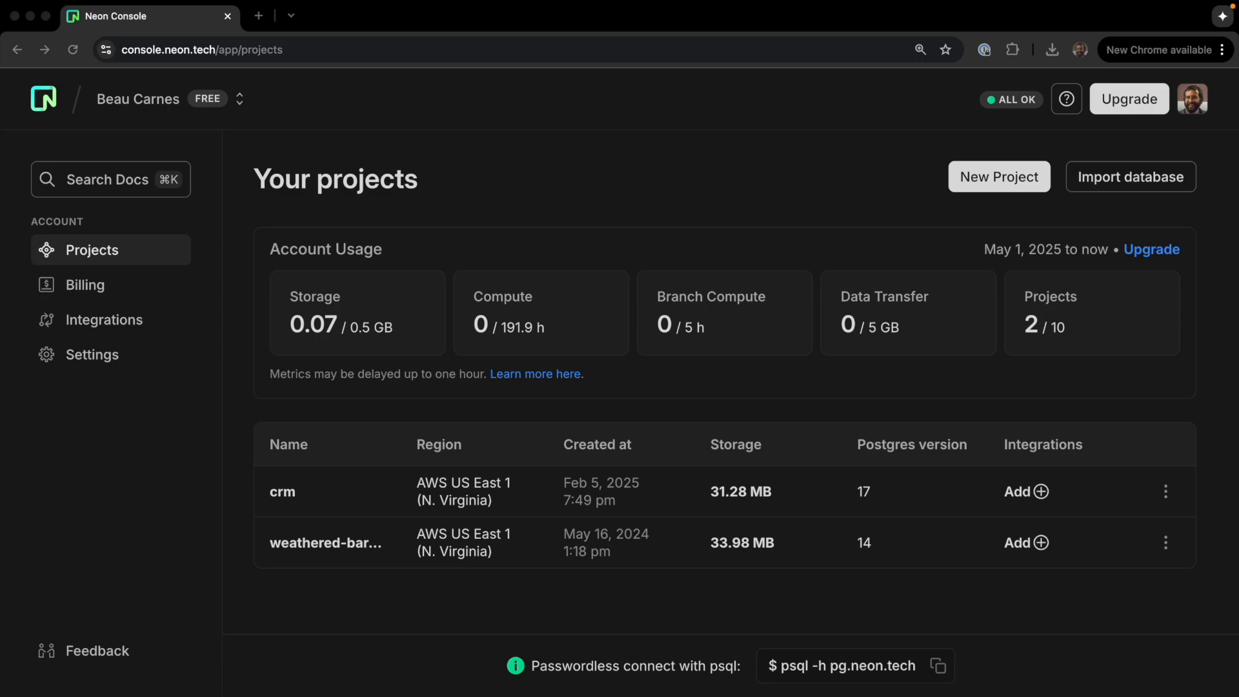
mouse_move(176, 539)
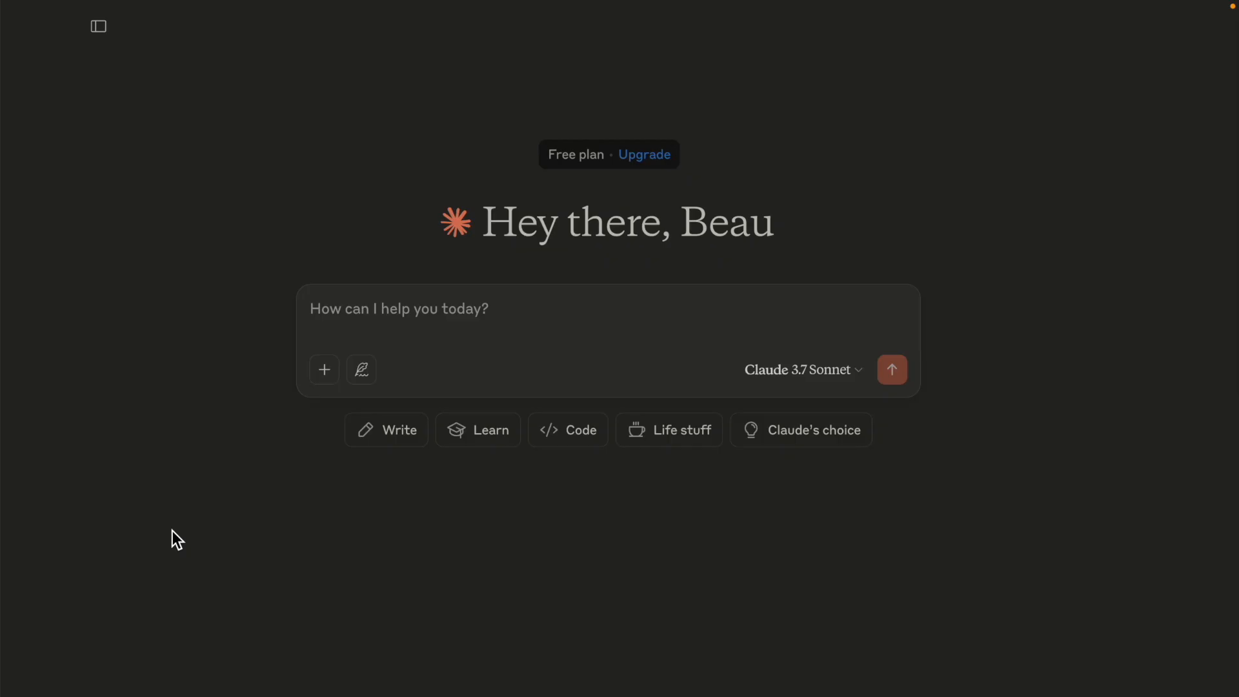
mouse_move(202, 556)
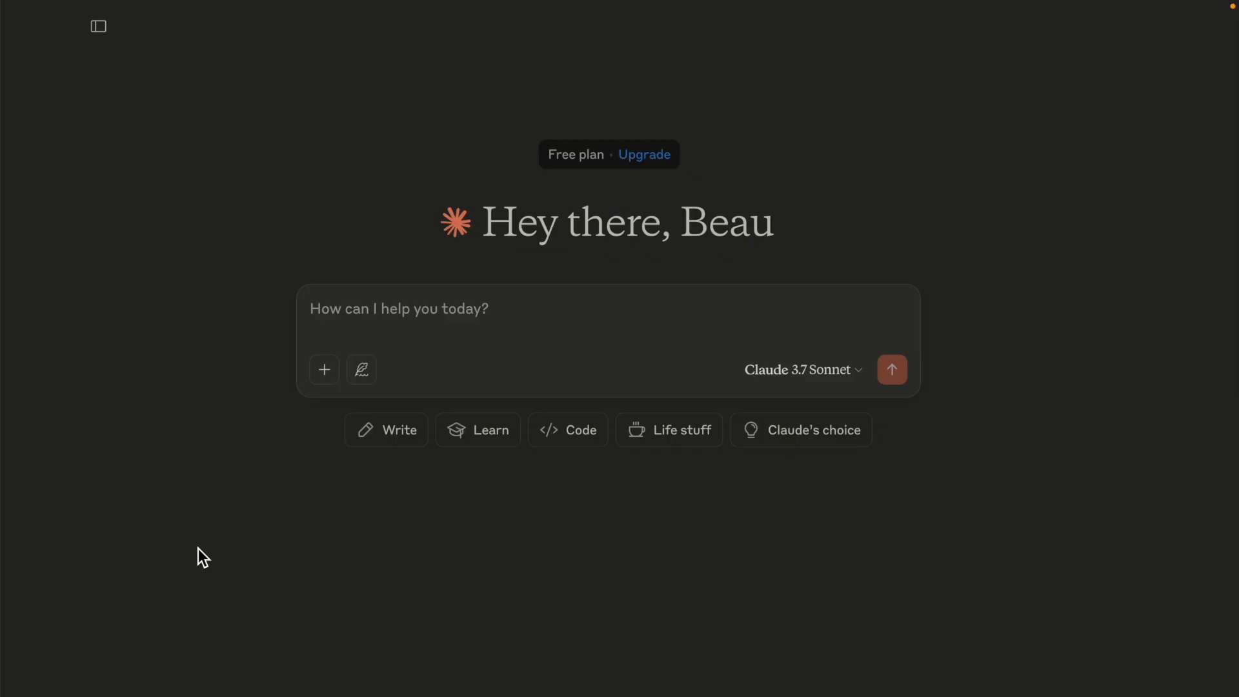
mouse_move(217, 567)
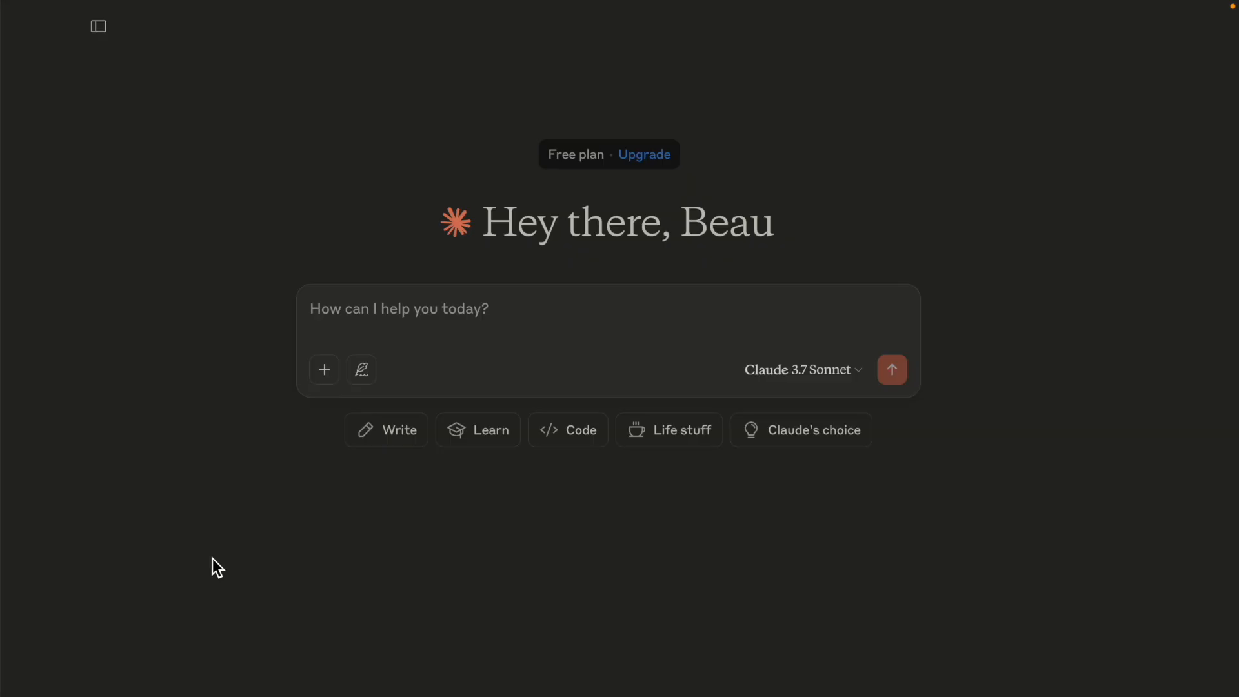
Go to Claude's Developer settings and reveal the MCP configuration file with Edit Config
left_click(59, 9)
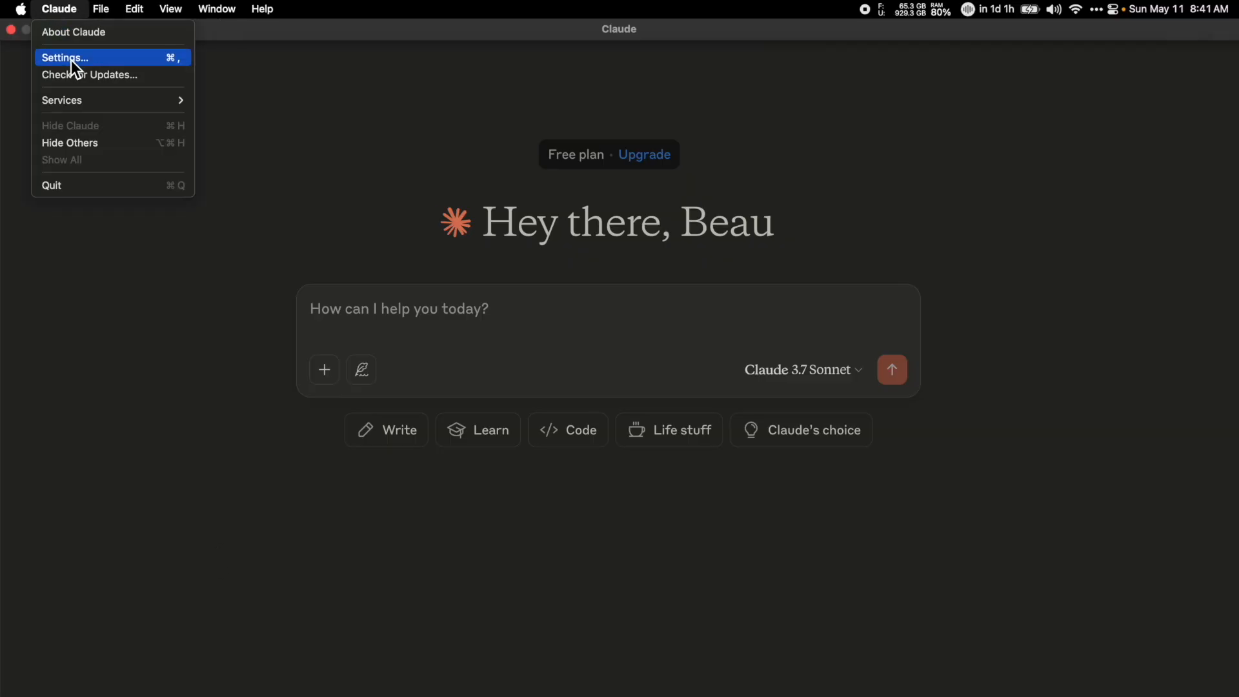
left_click(65, 57)
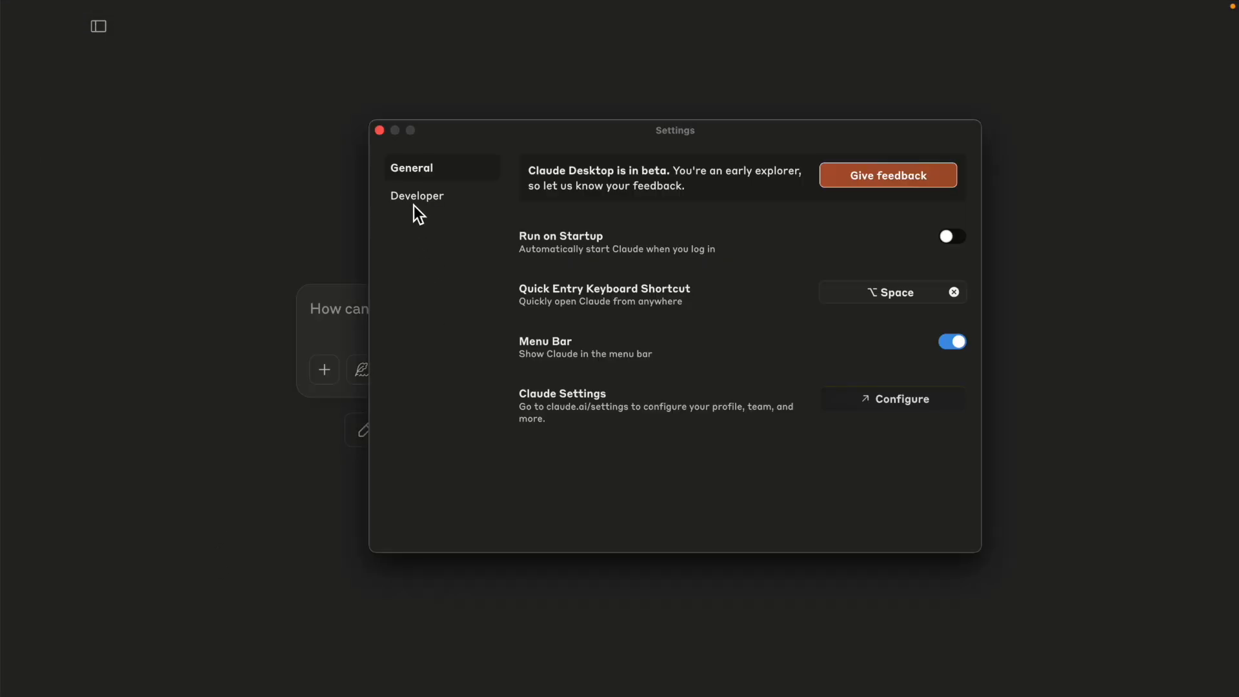
left_click(418, 195)
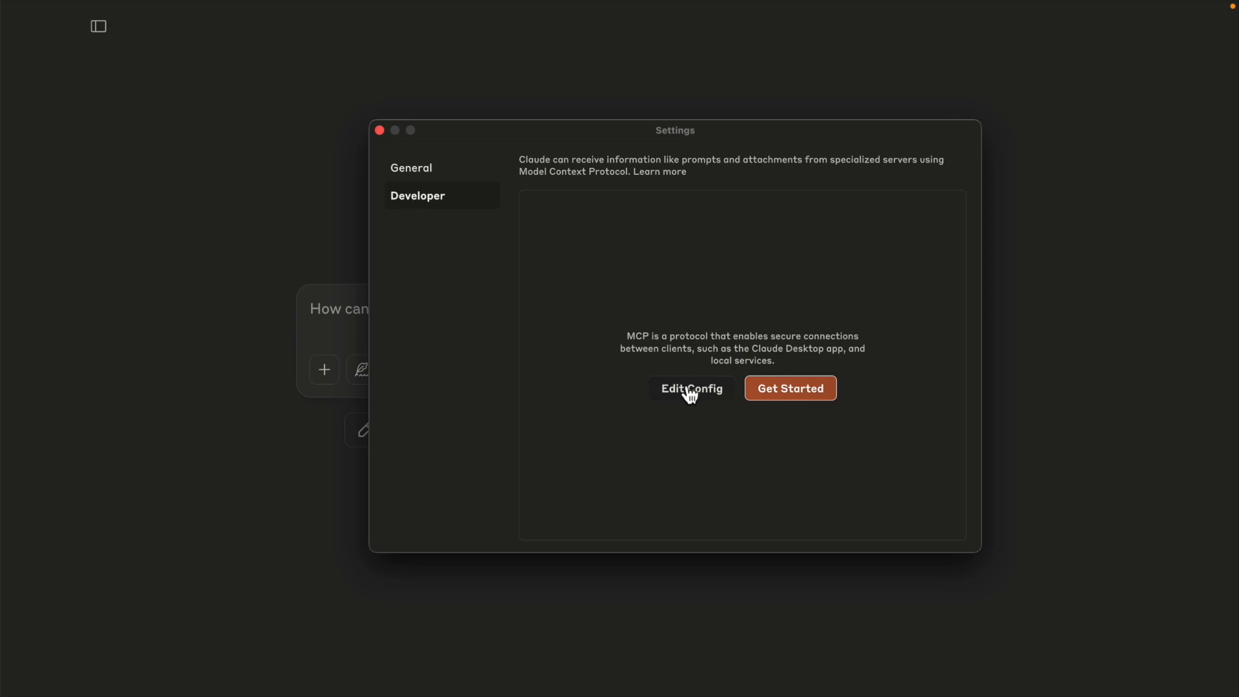
left_click(690, 388)
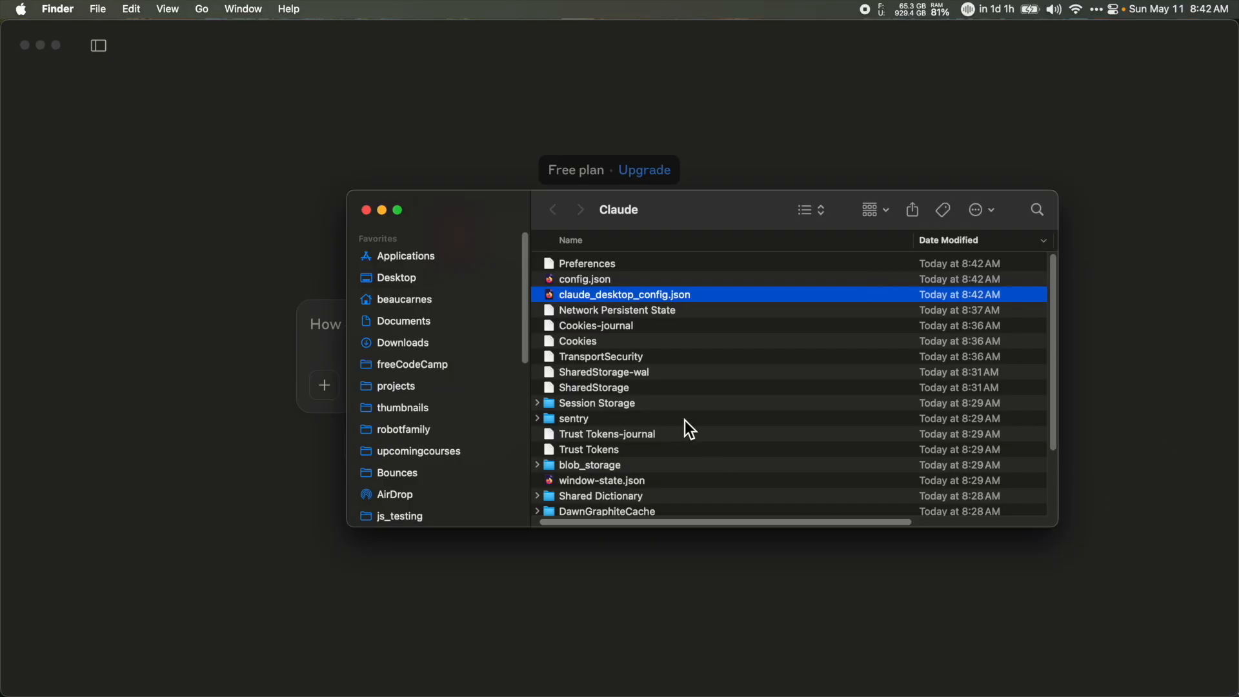
mouse_move(603, 308)
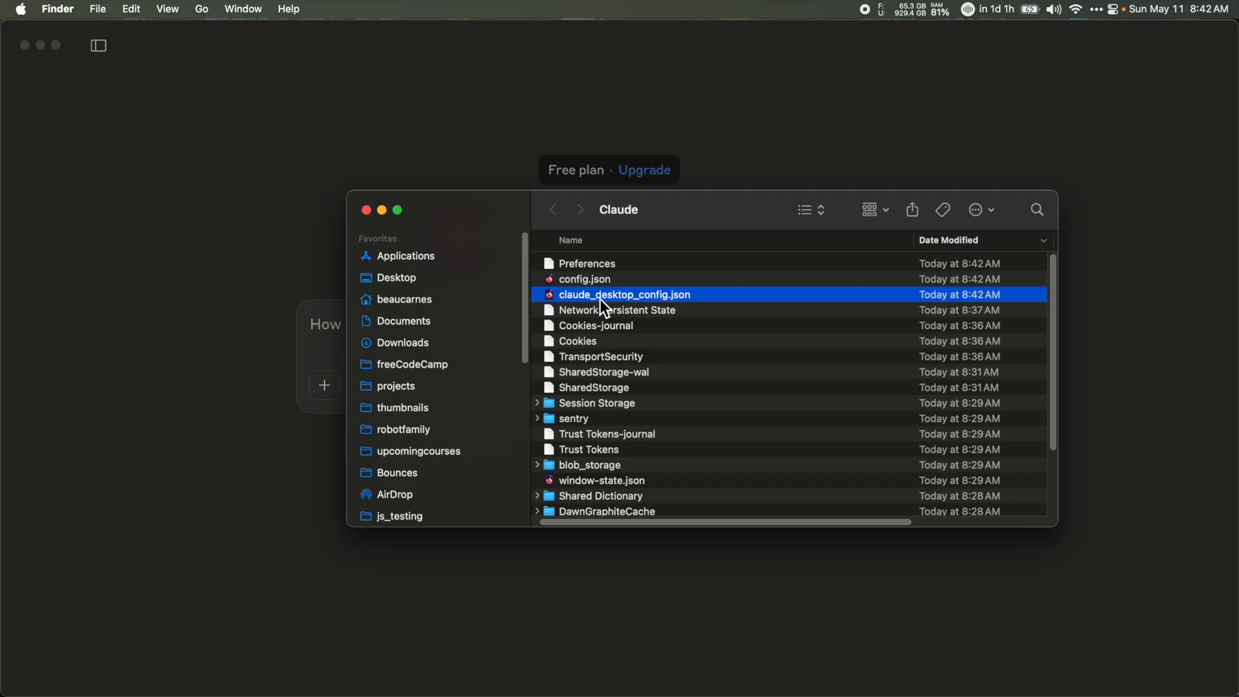
mouse_move(619, 309)
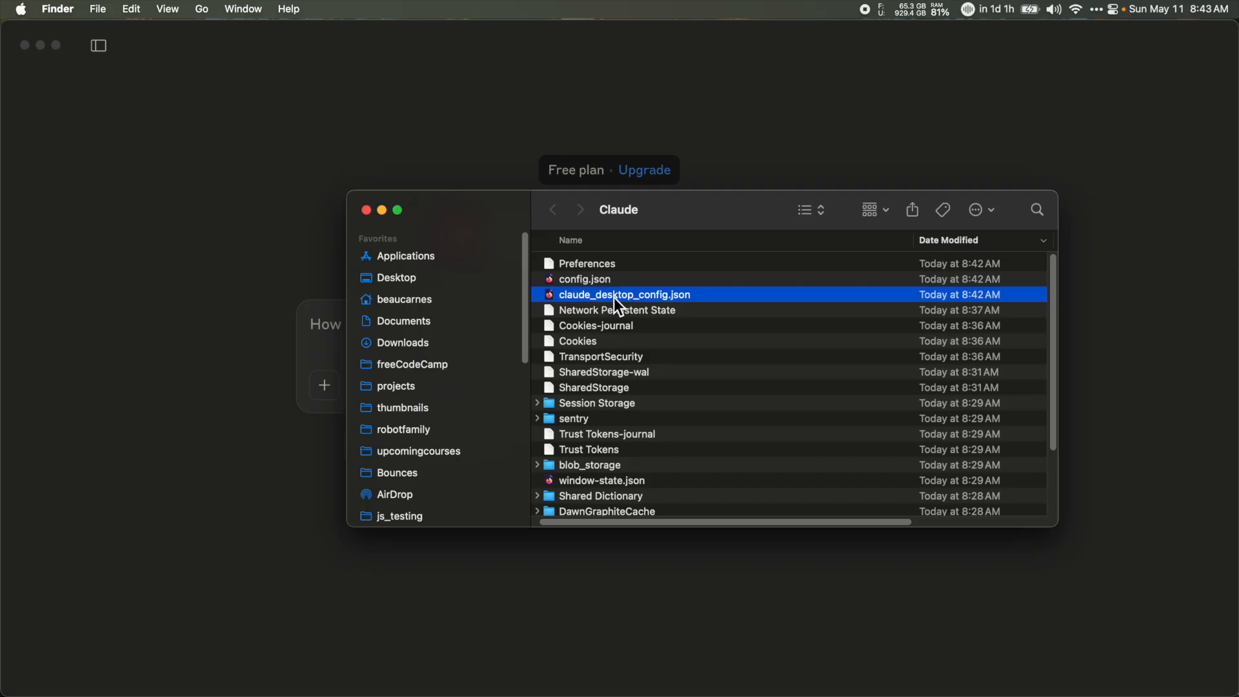
Open claude_desktop_config.json from the Finder window in the text editor
double_click(623, 294)
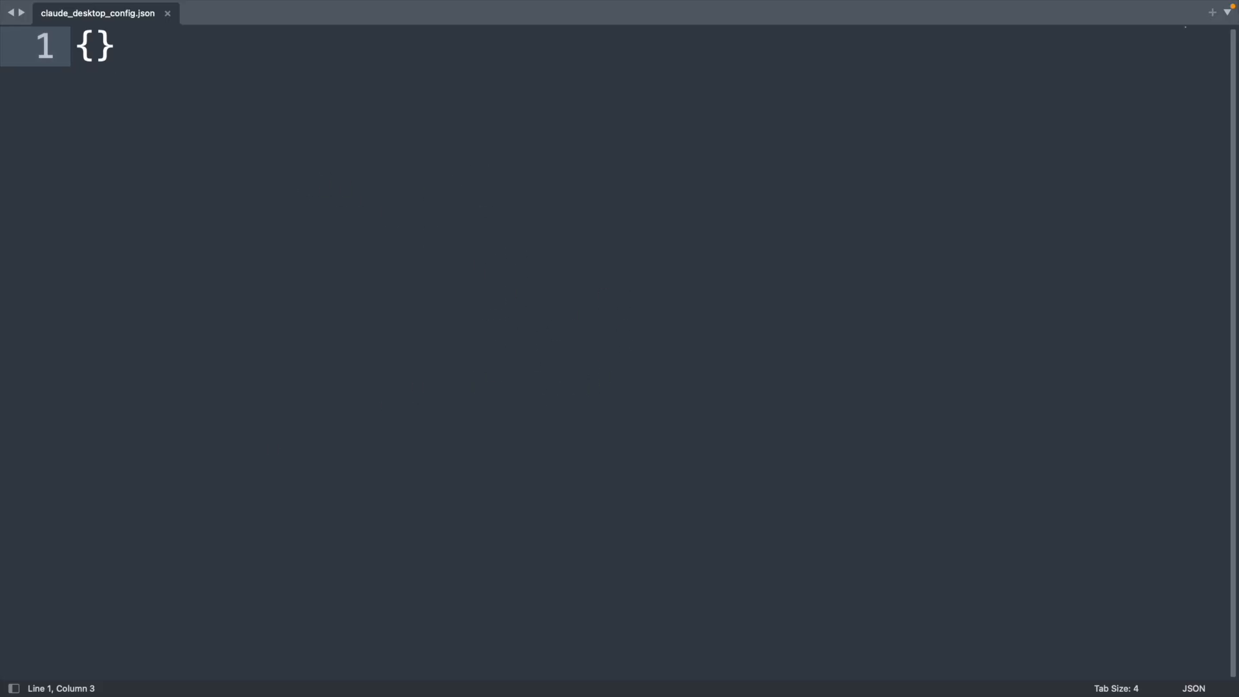
Fill the empty config with a Neon mcpServers entry using npx mcp-remote and the SSE URL, then save
left_click(110, 46)
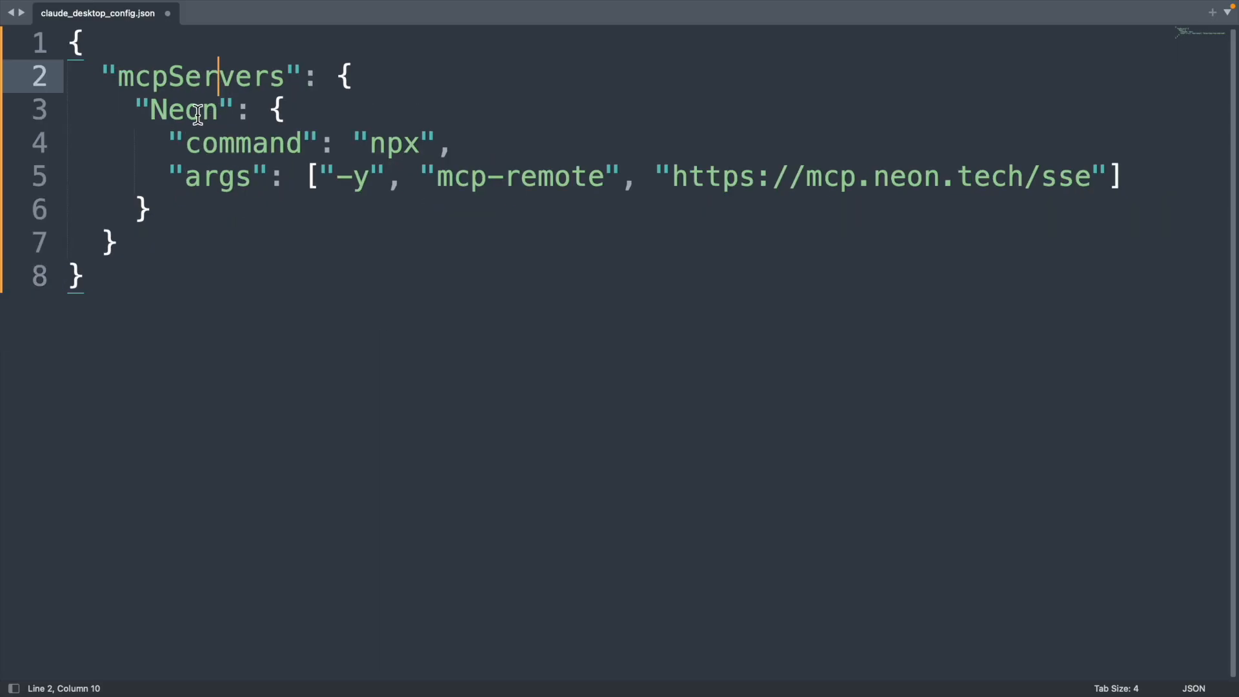
double_click(182, 109)
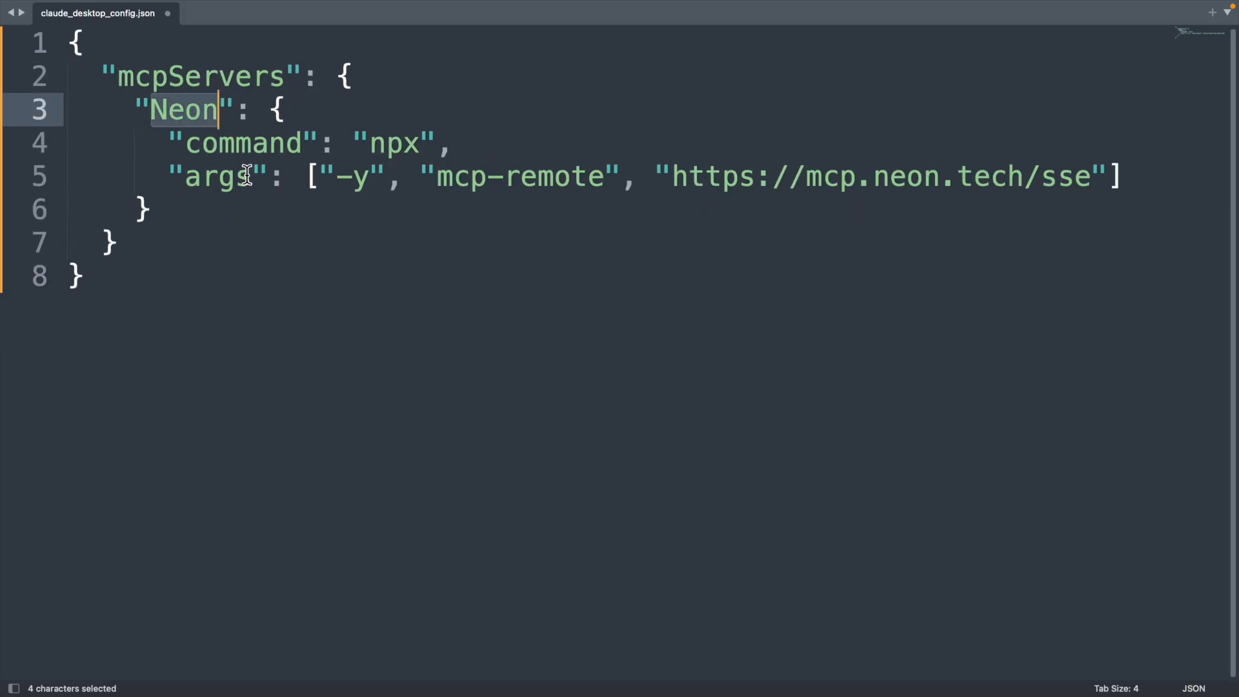
double_click(393, 144)
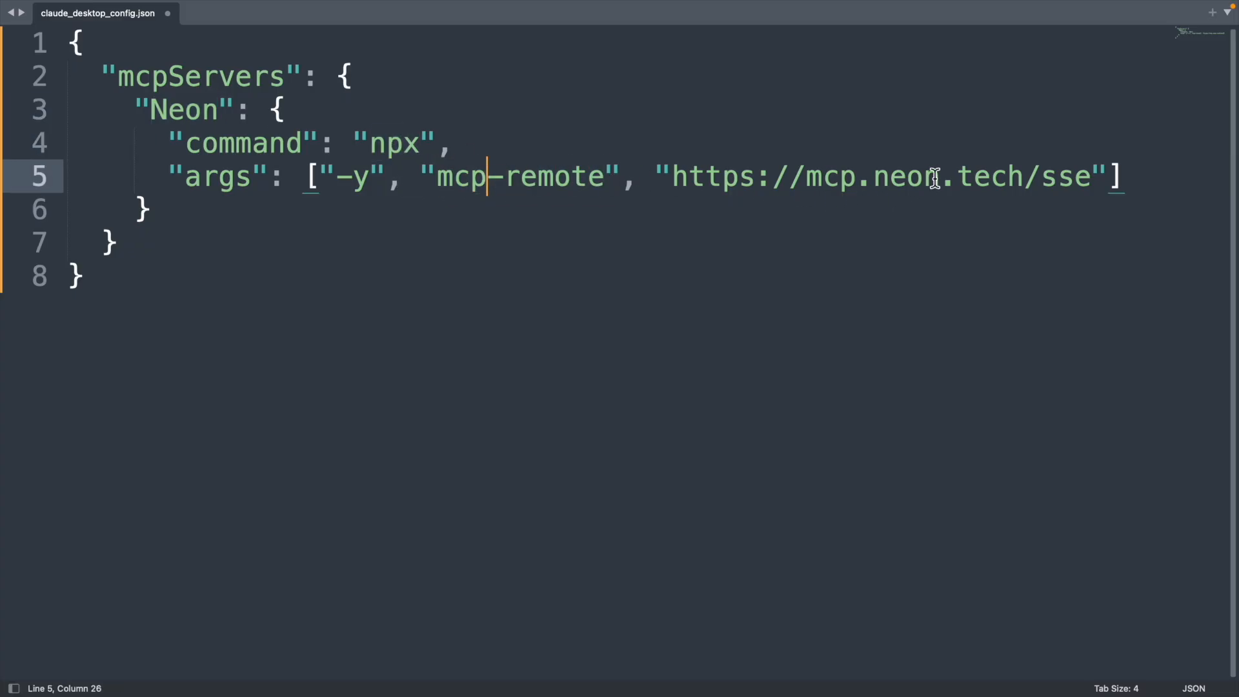
mouse_move(1051, 176)
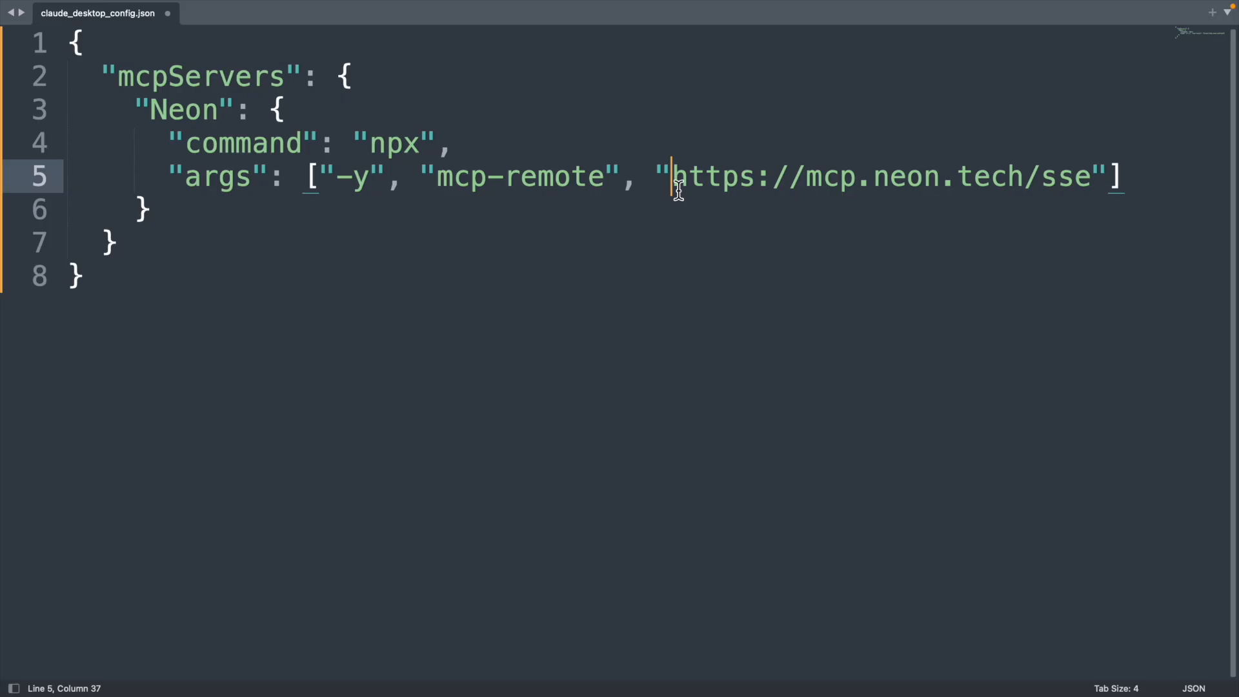
key("cmd+s")
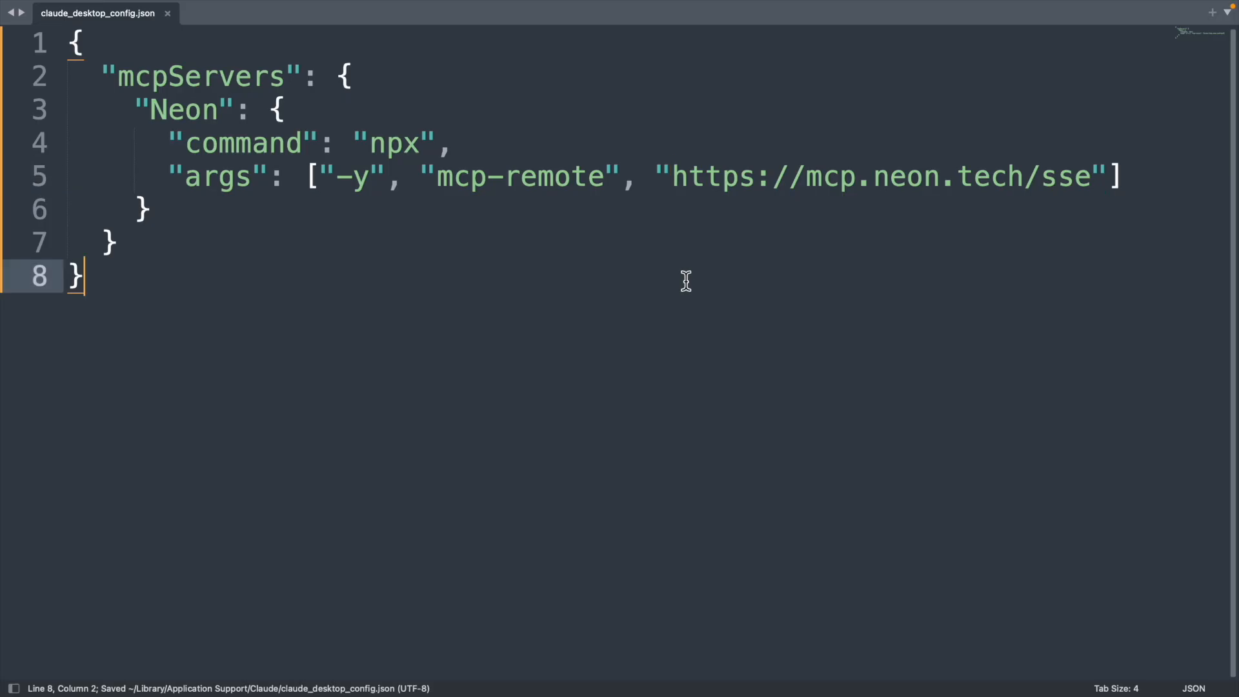
mouse_move(606, 317)
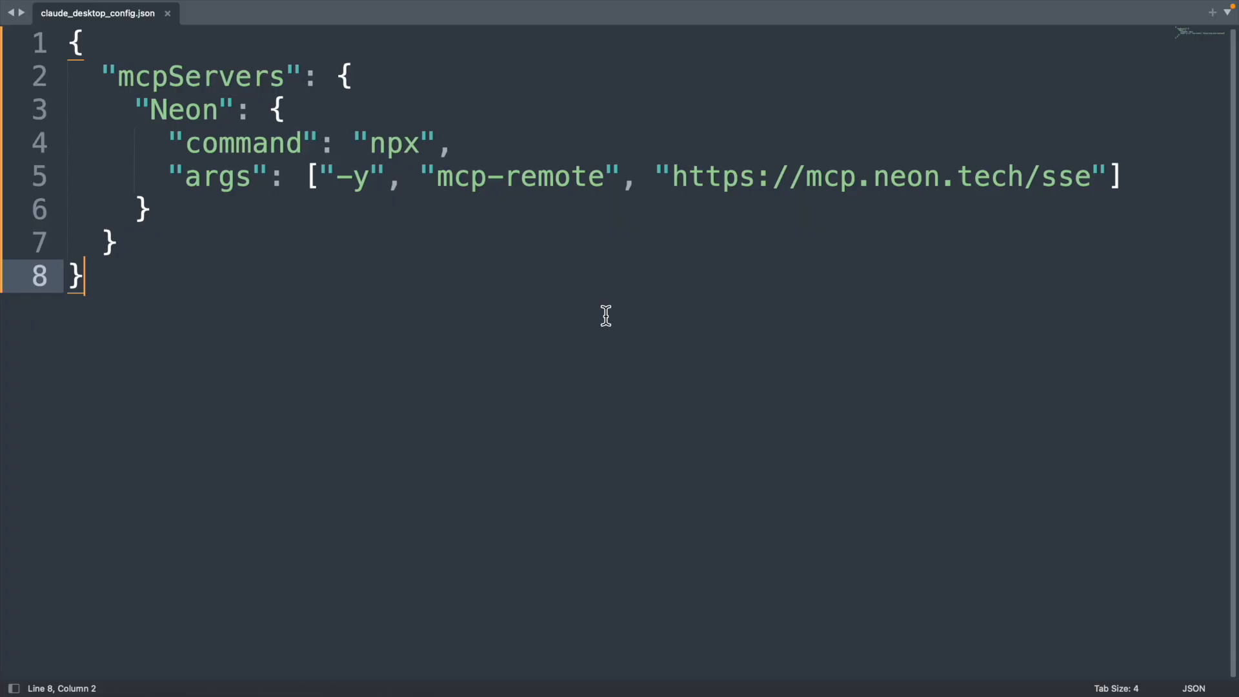
mouse_move(603, 311)
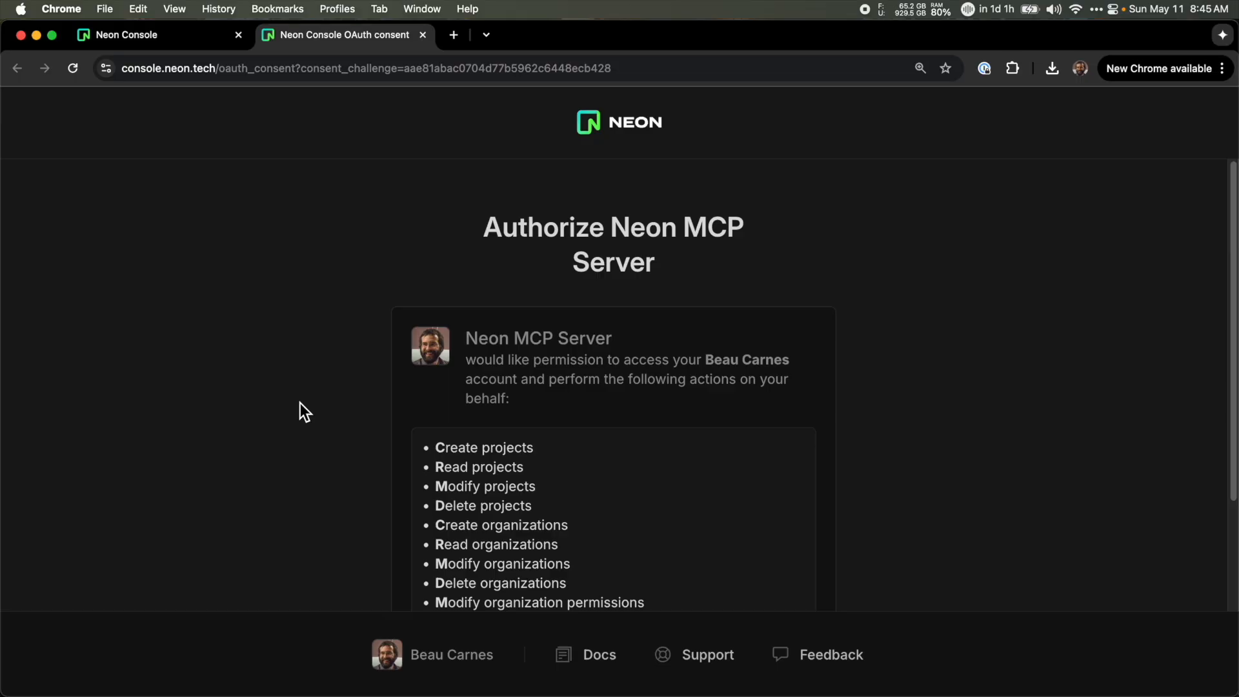
mouse_move(881, 372)
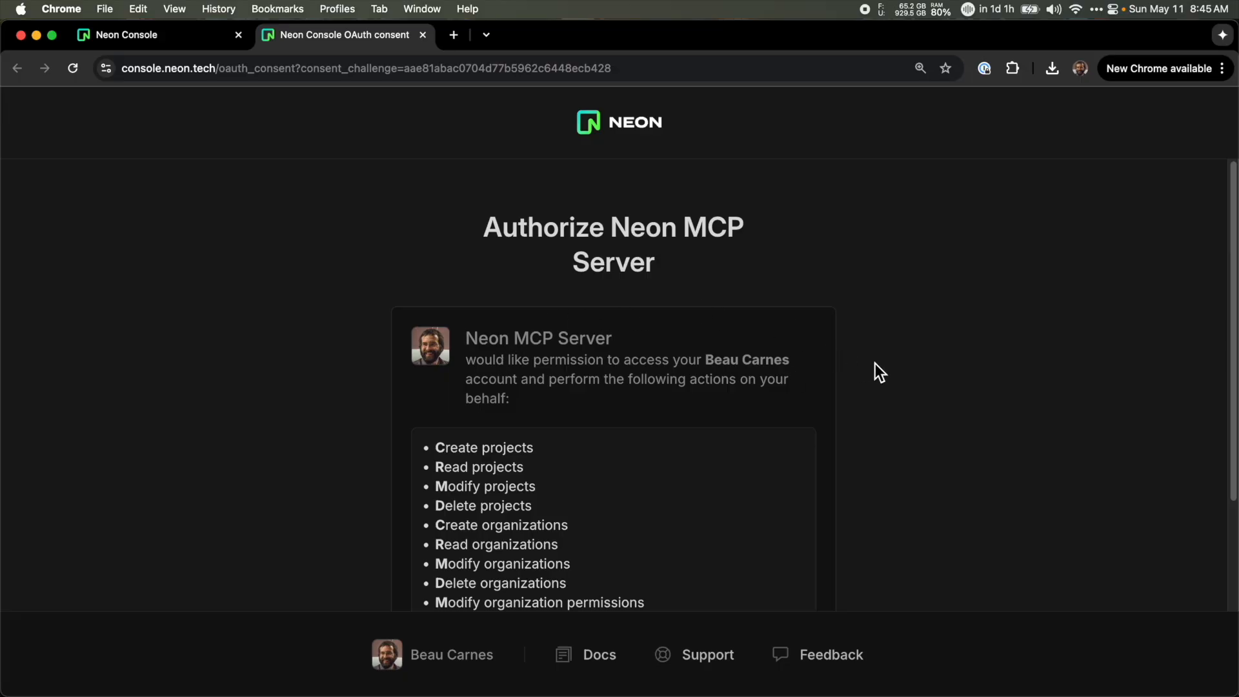
mouse_move(891, 354)
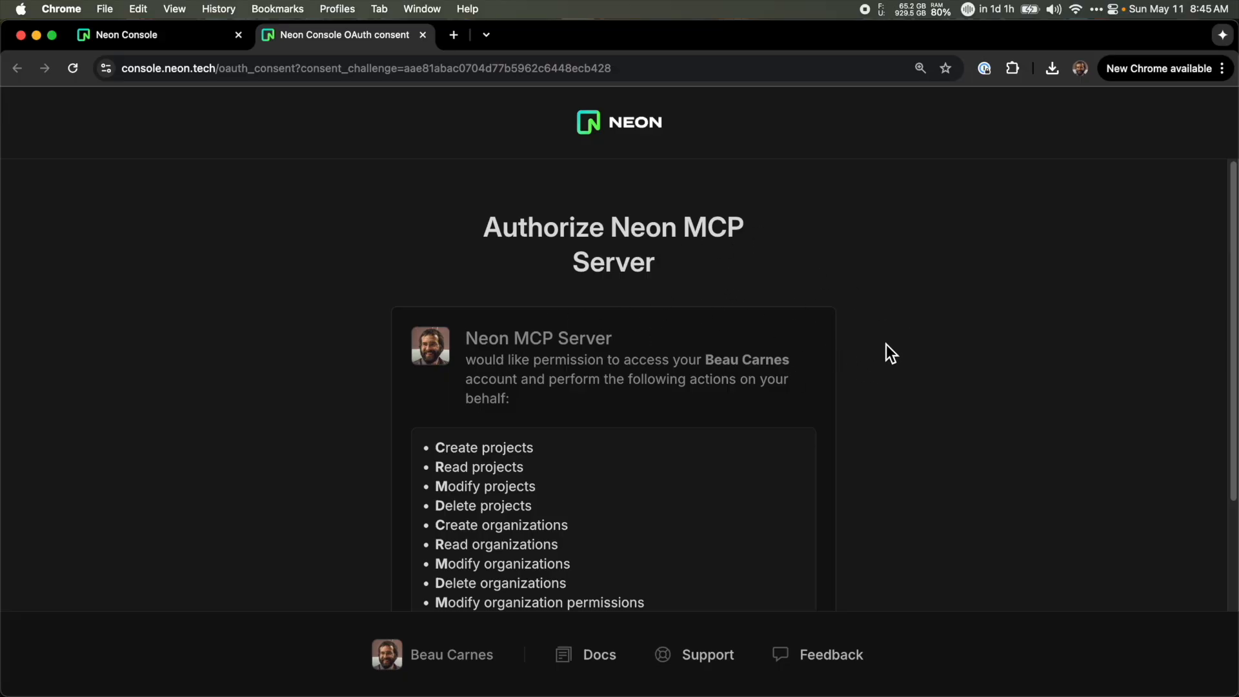
Approve the Neon MCP Server's access request on the OAuth consent page
scroll("down", 3)
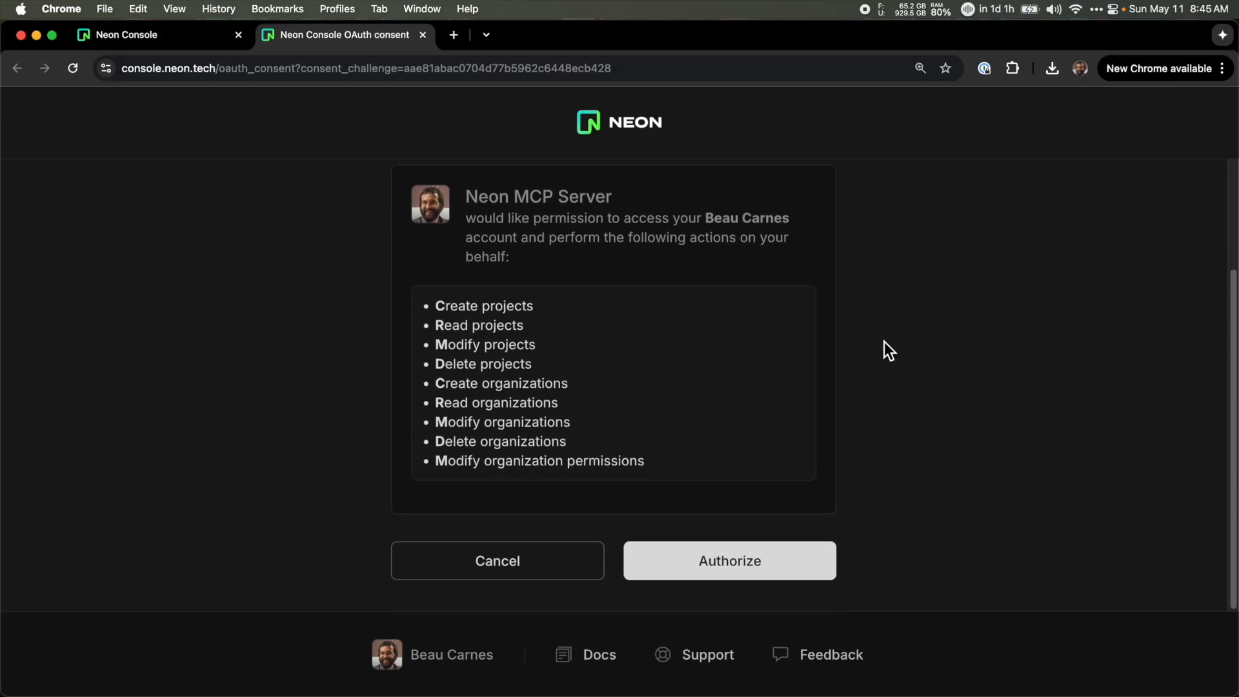
left_click(728, 560)
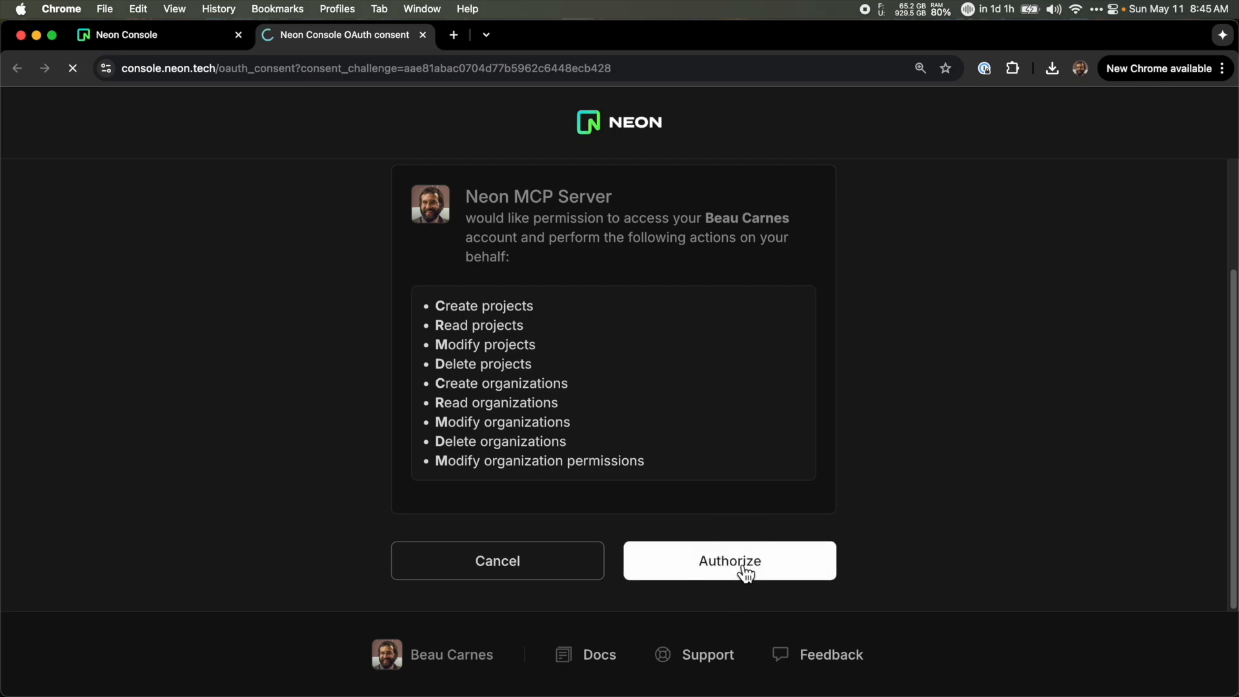
left_click(729, 560)
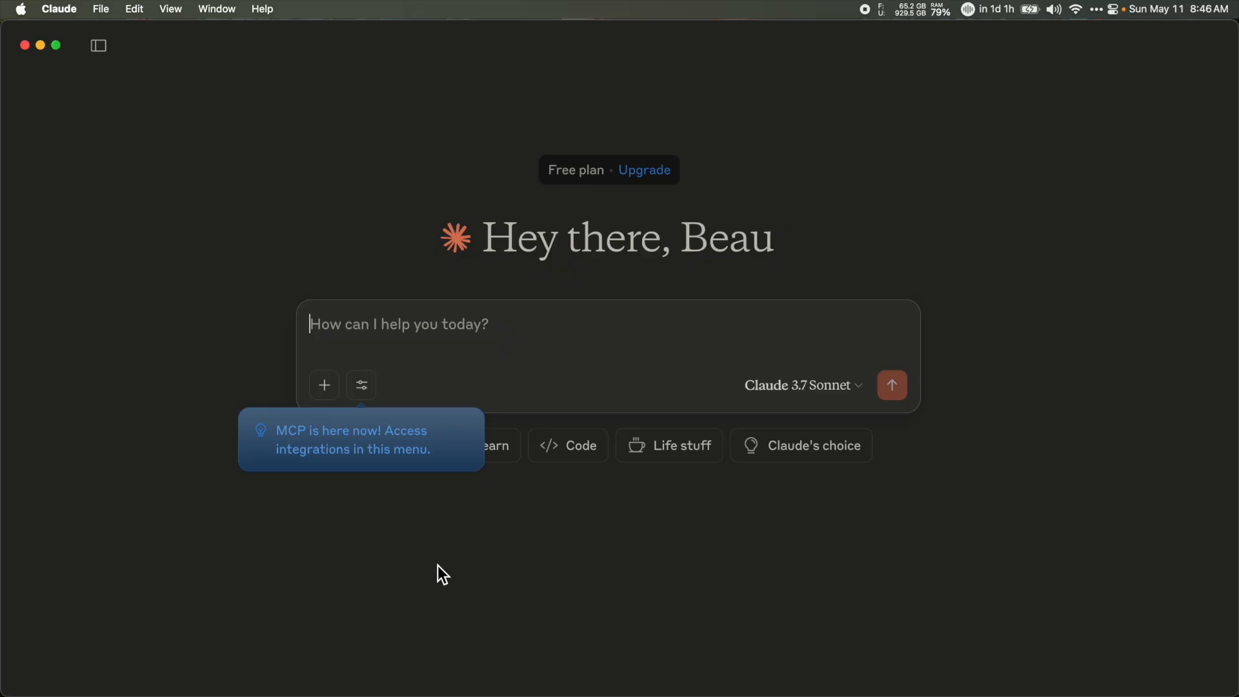
mouse_move(433, 566)
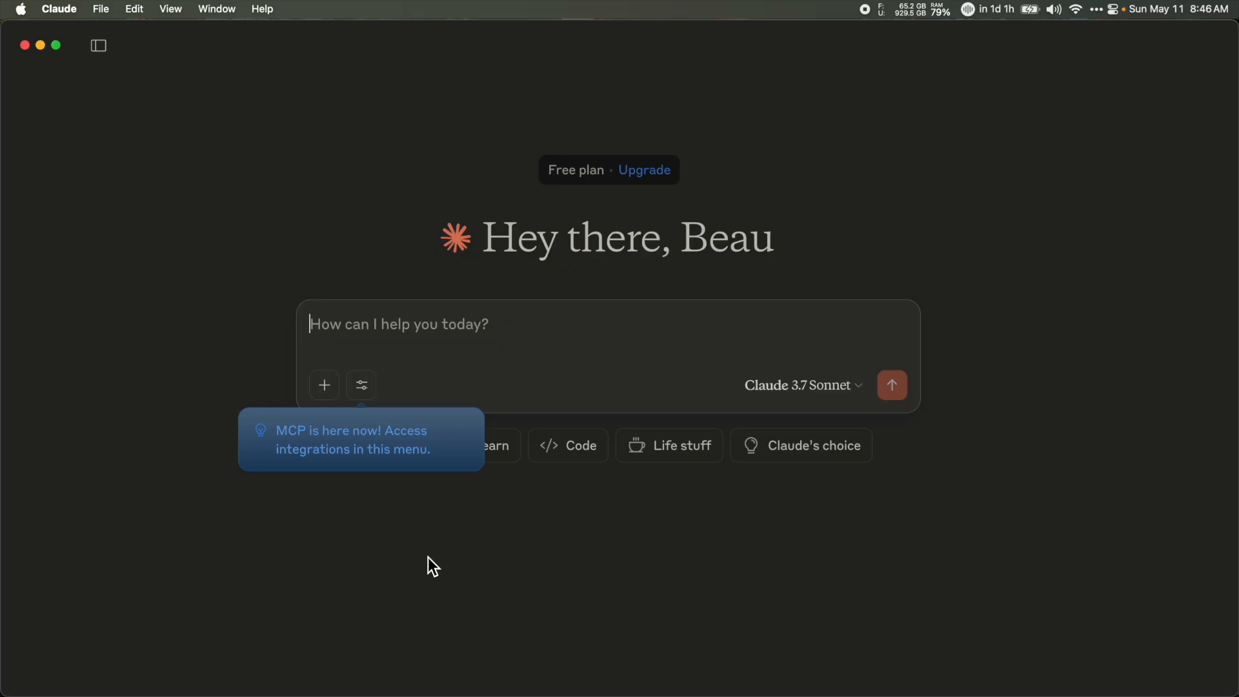
mouse_move(408, 433)
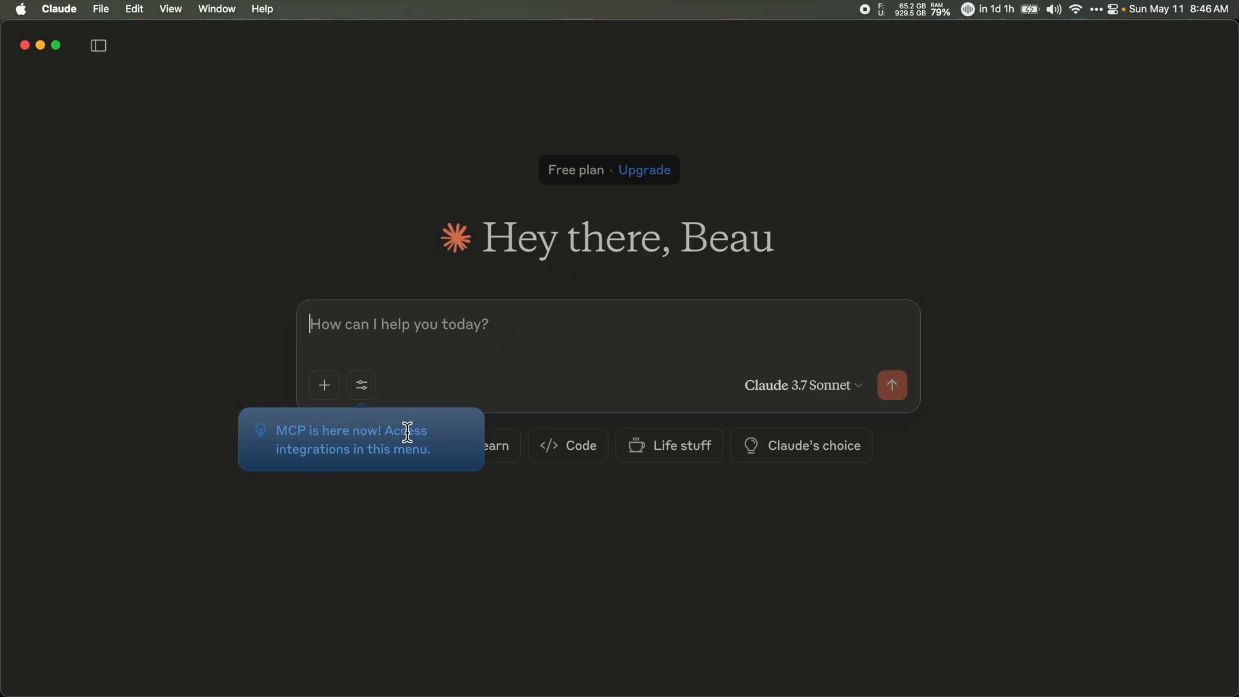
Open the chat's search-and-tools menu to show the Neon integration with 20 tools
left_click(360, 386)
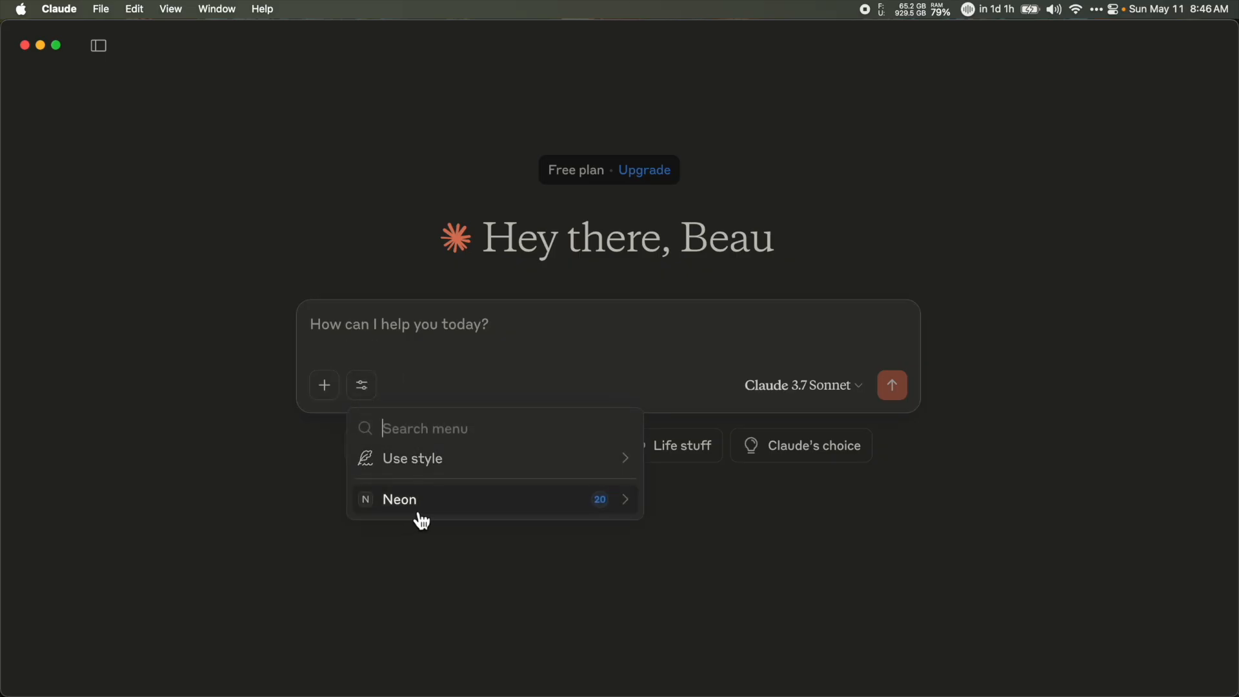
Expand the Neon tool list and disable the delete_project and delete_branch tools
left_click(399, 499)
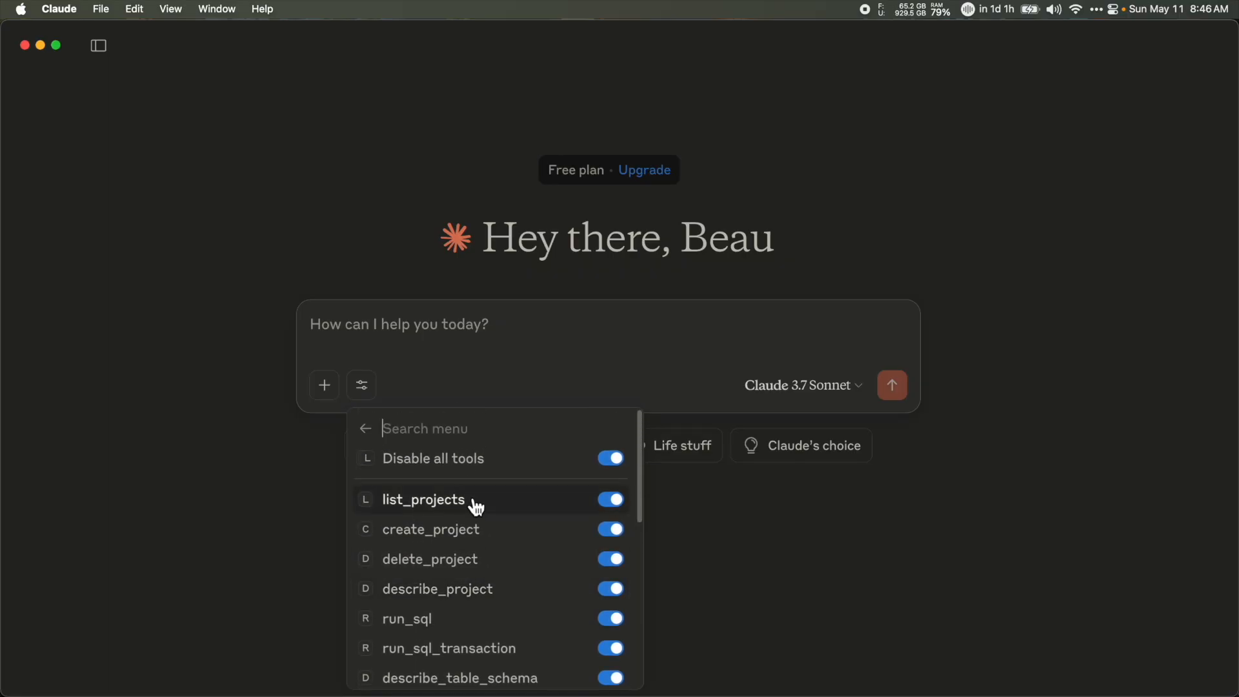
scroll("down", 3)
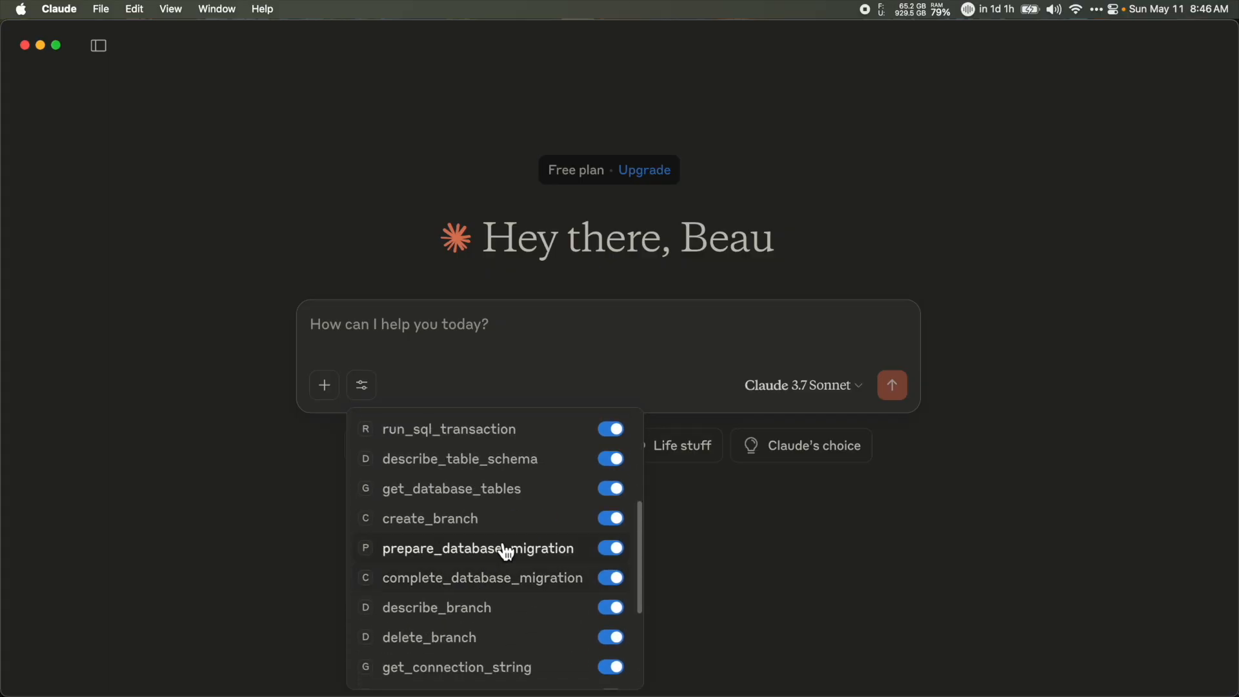
scroll("down", 3)
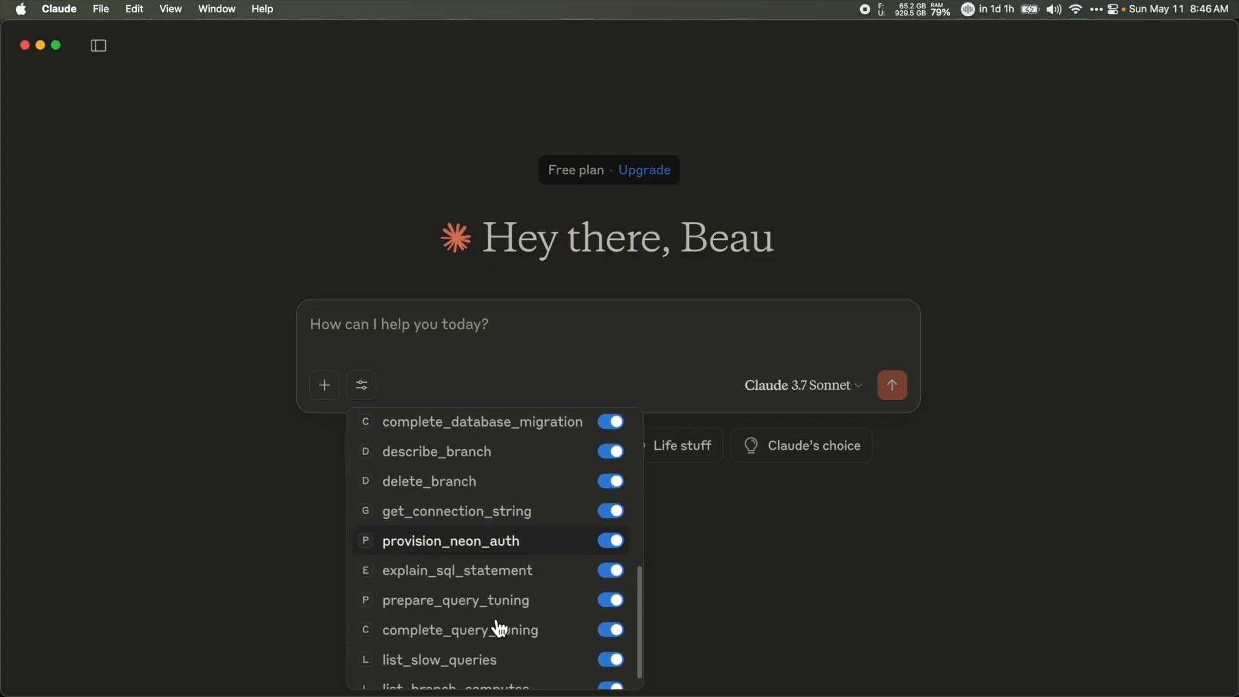
scroll("down", 3)
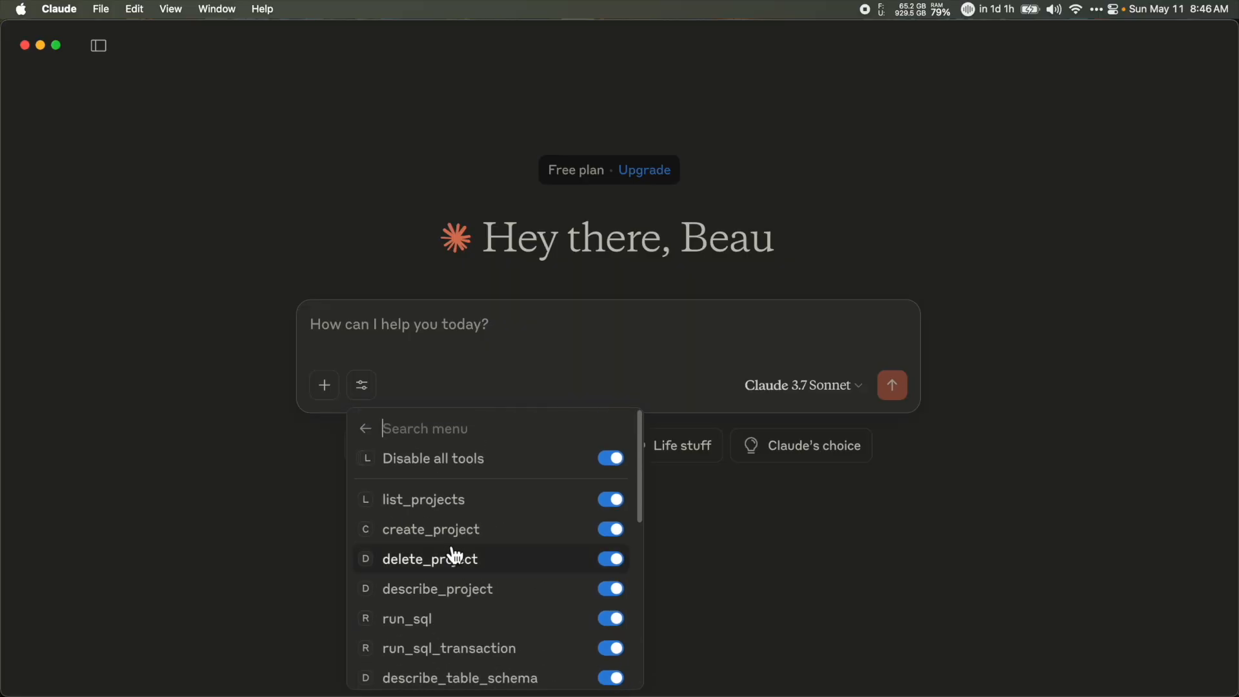
scroll("down", 3)
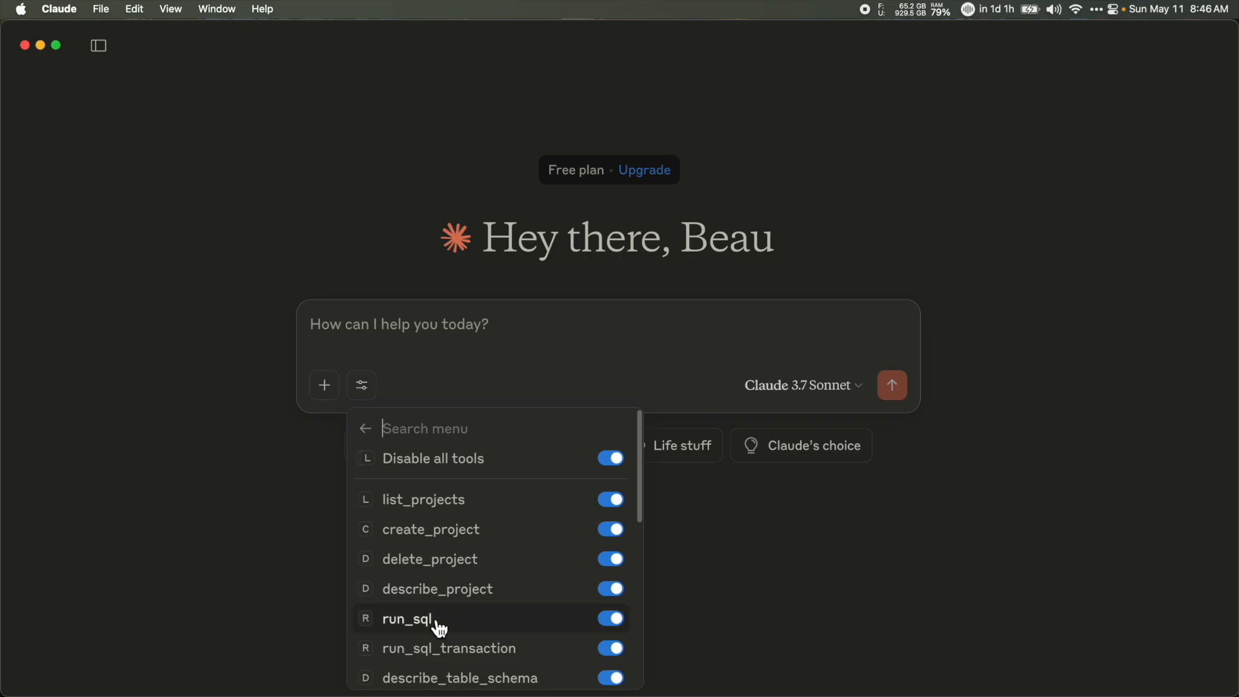
scroll("down", 3)
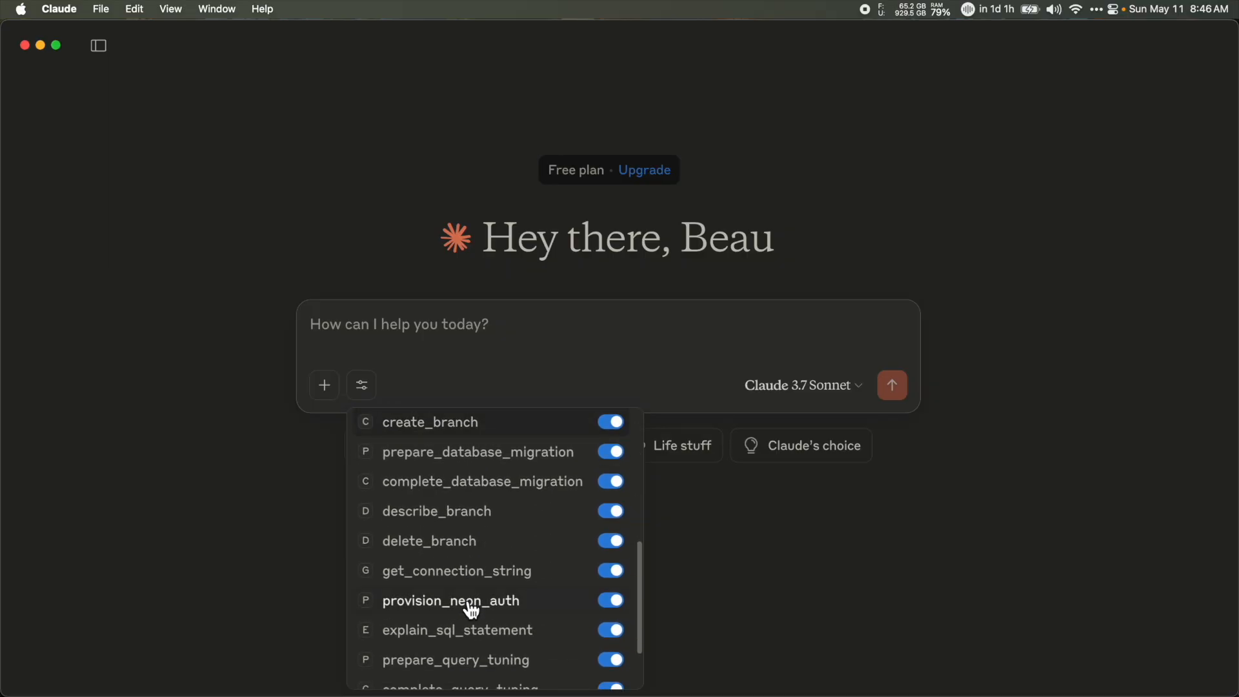
mouse_move(627, 564)
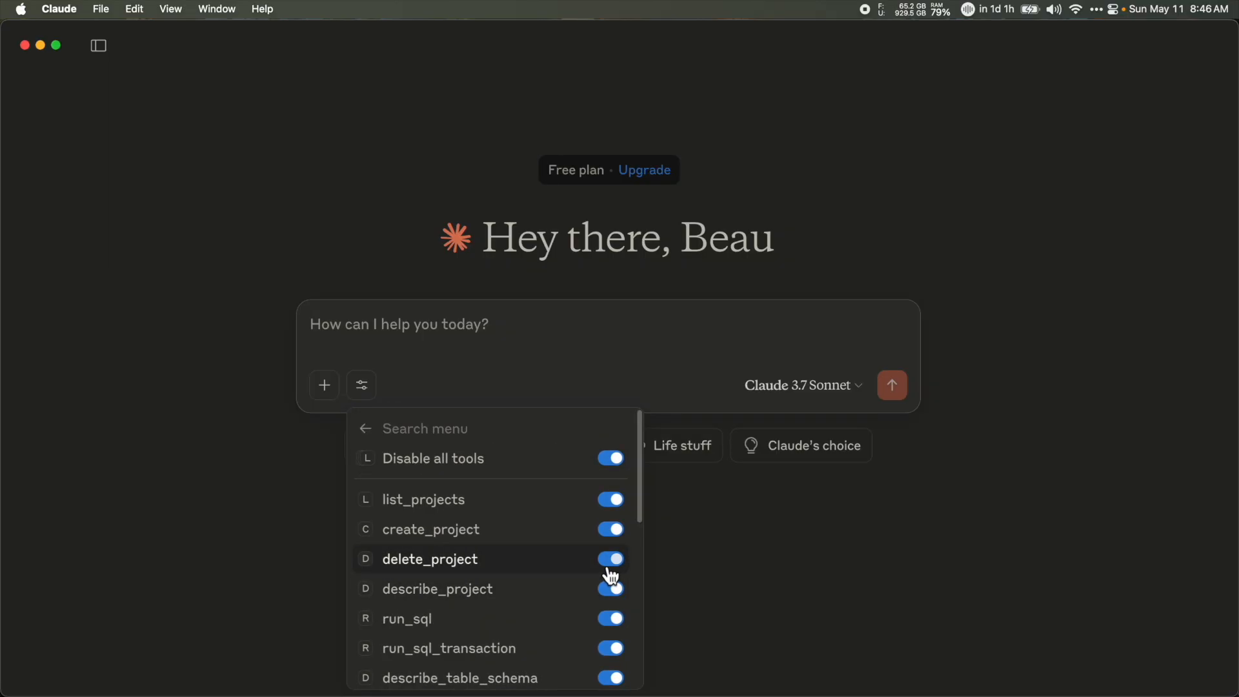
left_click(610, 559)
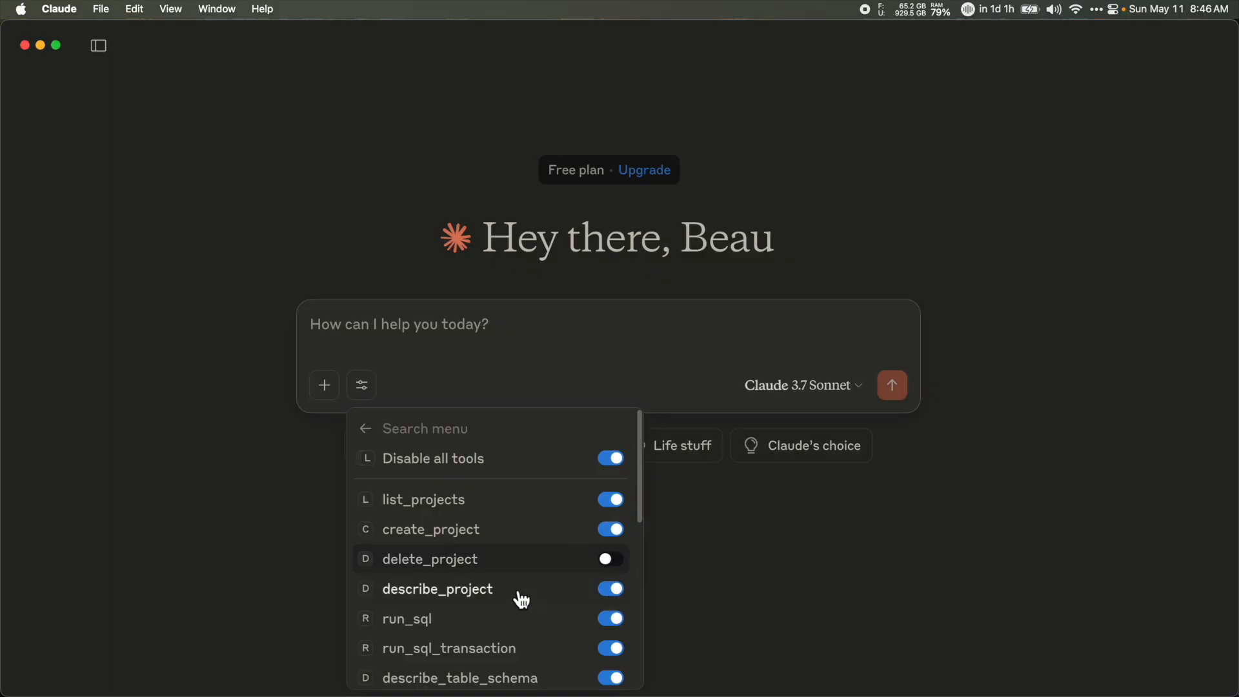
scroll("down", 3)
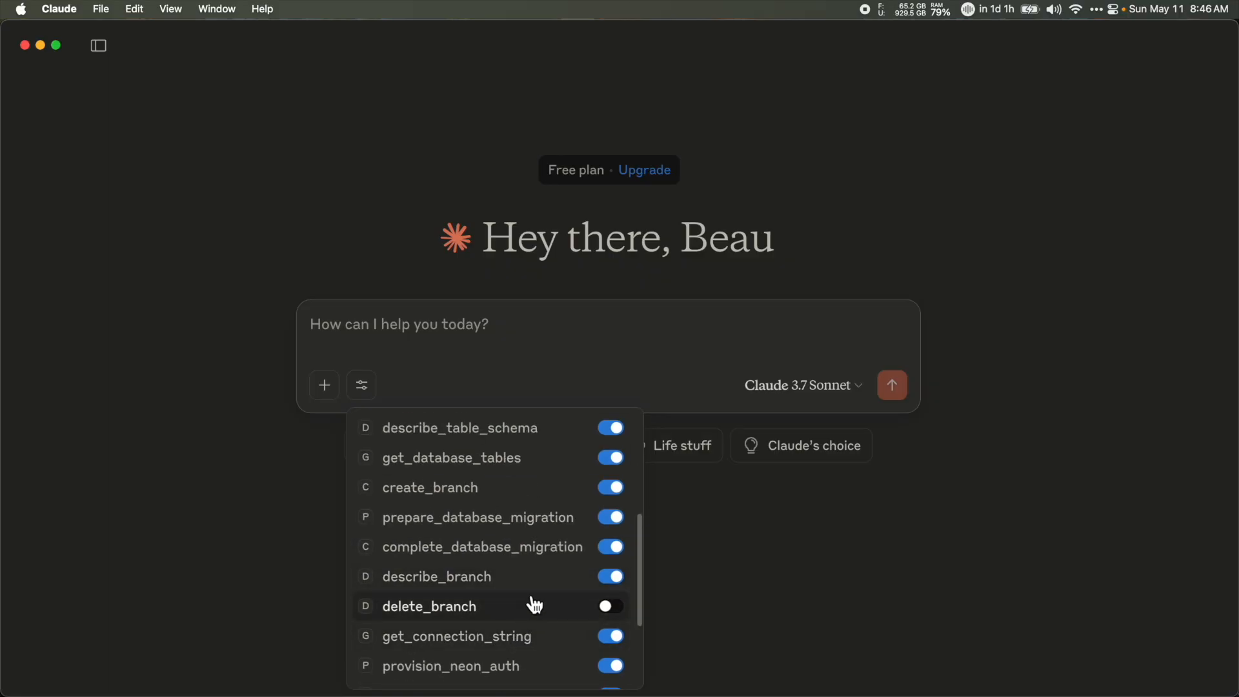
mouse_move(233, 575)
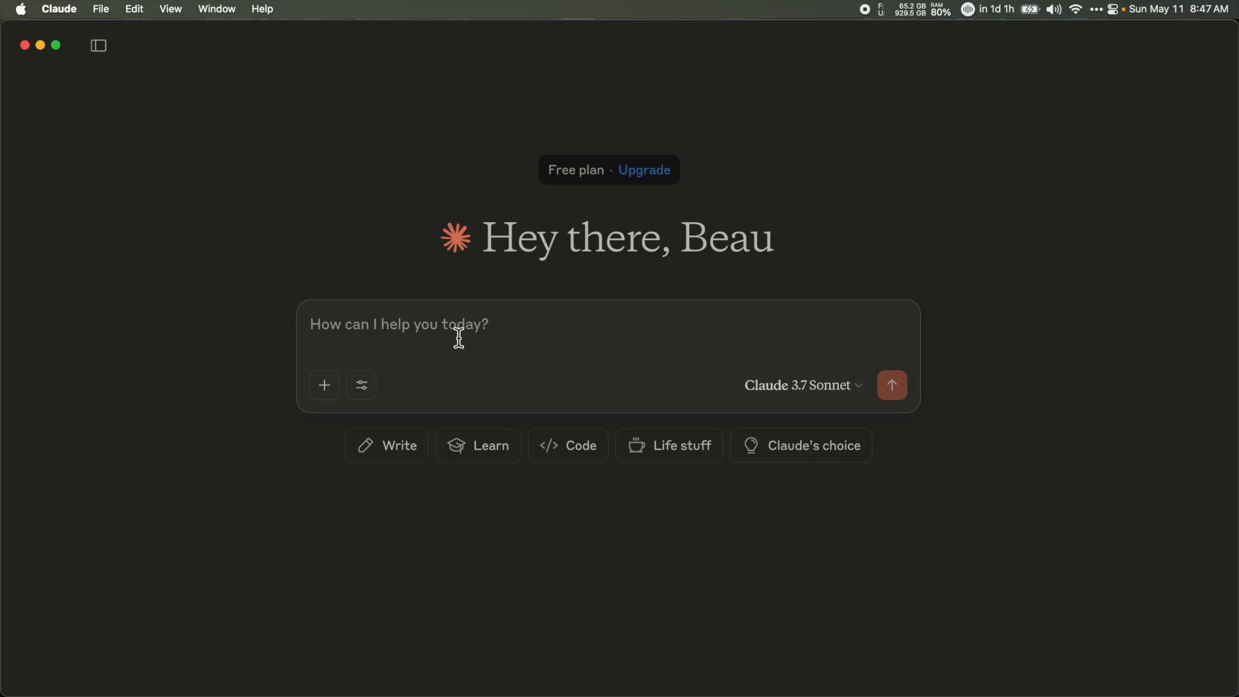
Ask Claude to create a new project named 'e-commerce' and always allow the create_project tool
type("create a new project named 'e-commerce'")
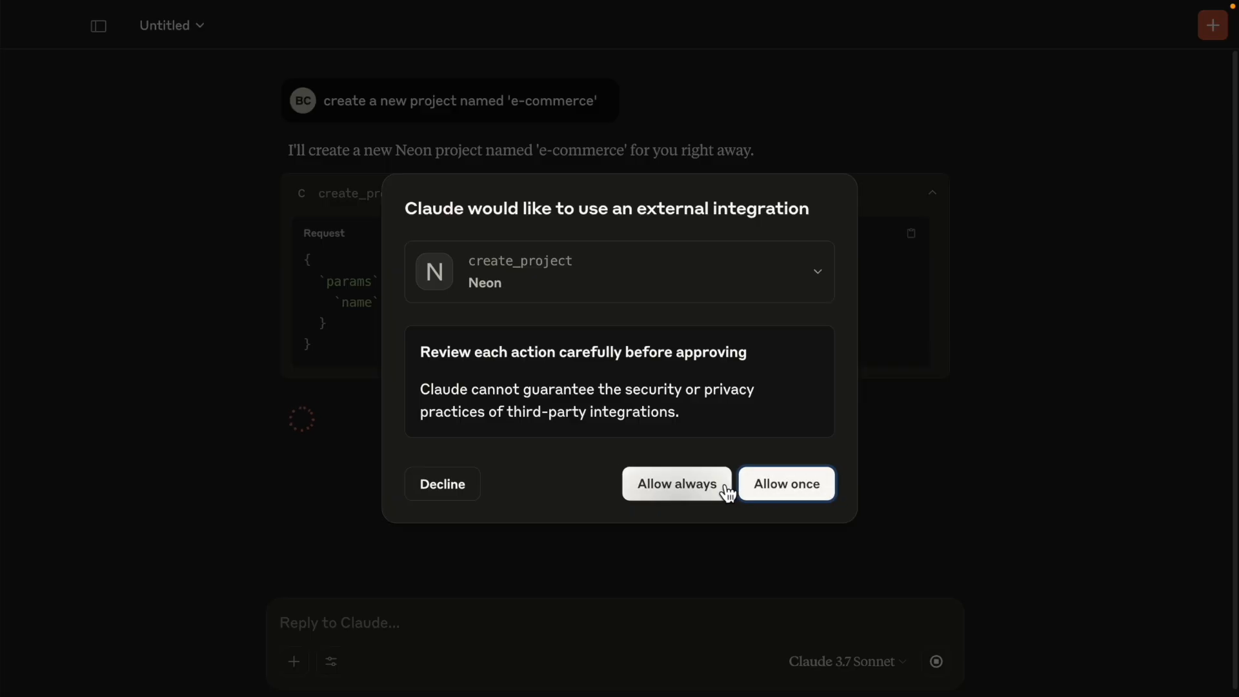
left_click(786, 483)
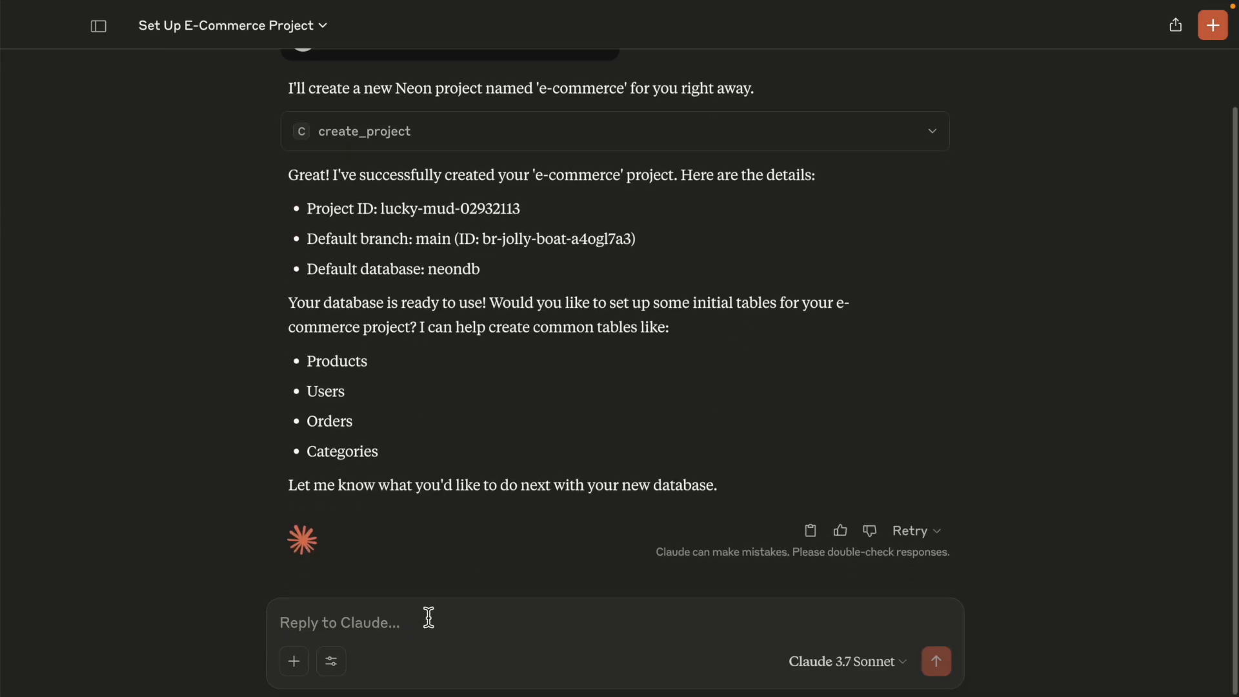
mouse_move(515, 394)
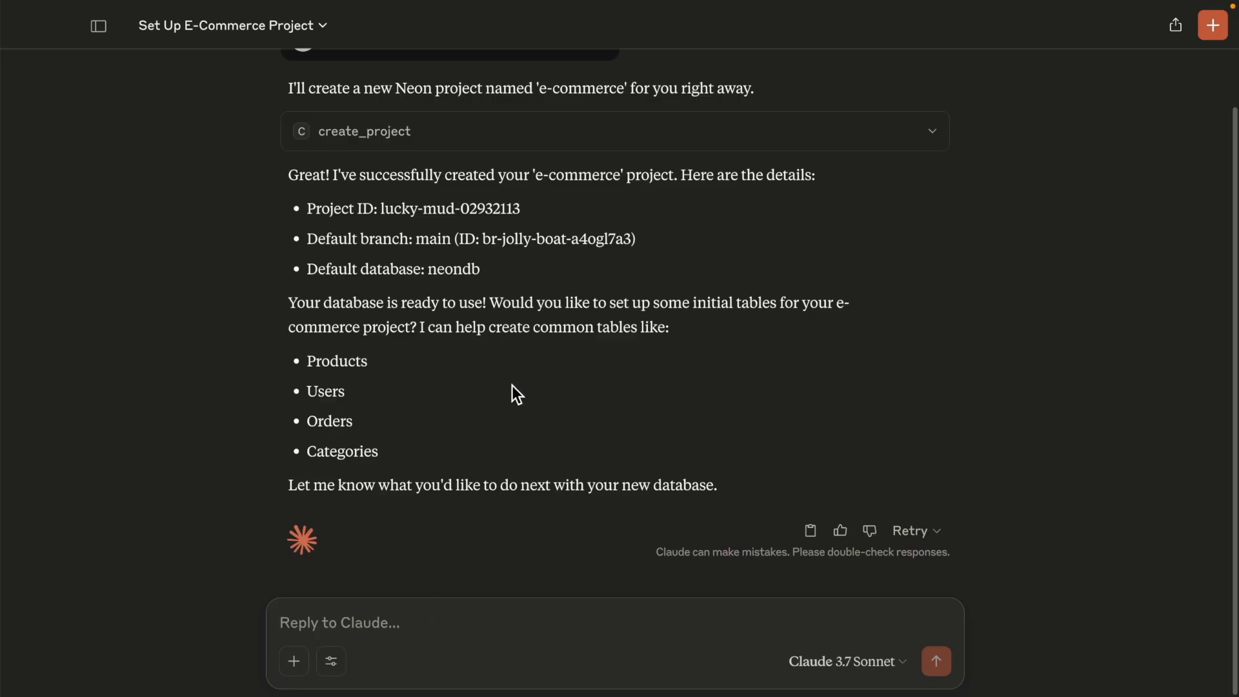
Confirm with 'yes create those tables' and review the Users, Categories, Products, Orders, Order Items summary
type("yes create tho")
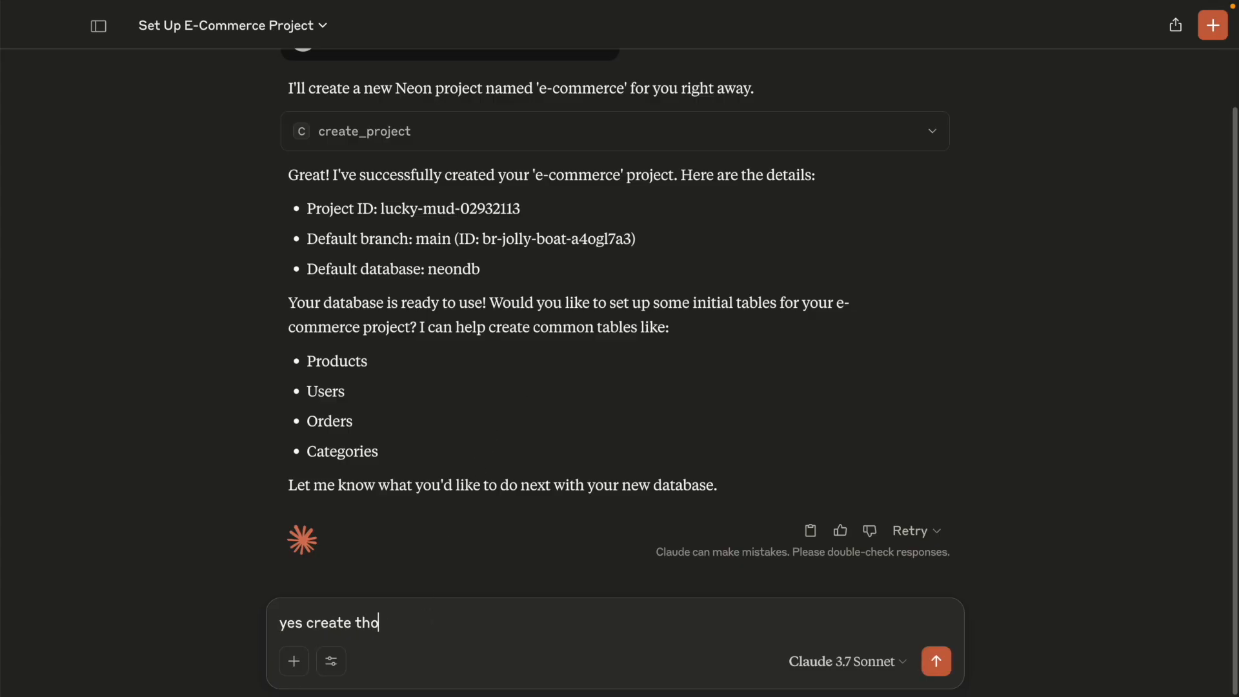
left_click(936, 662)
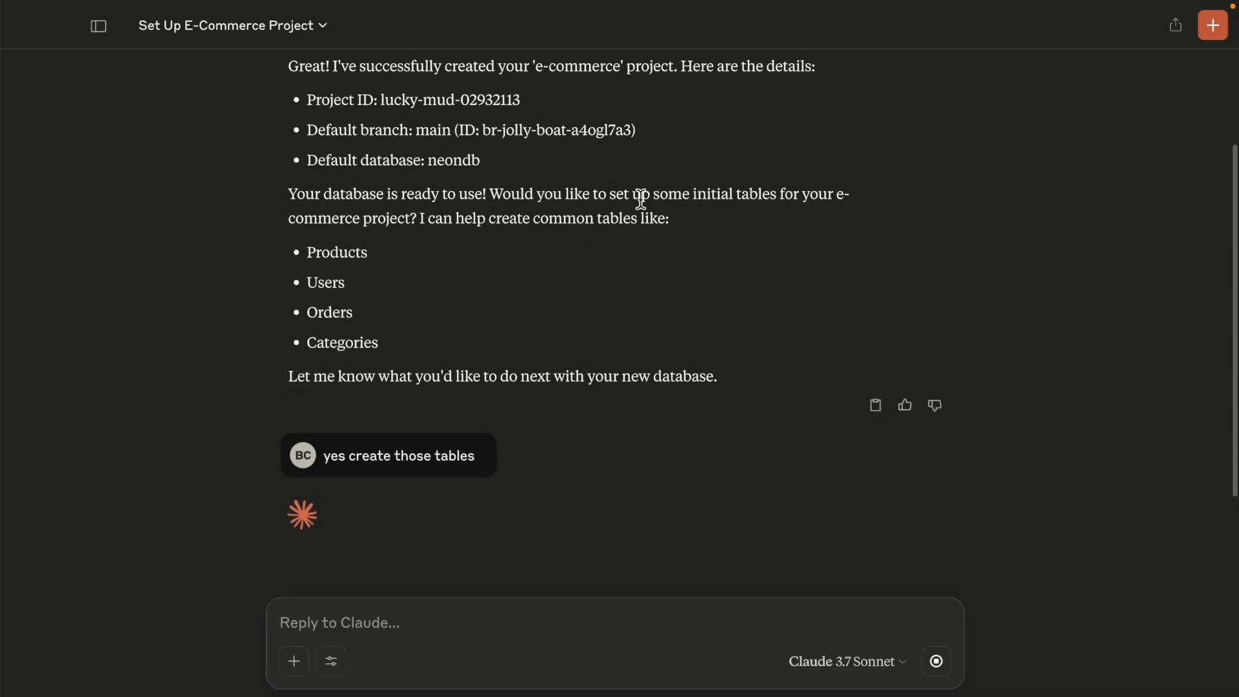
scroll("down", 3)
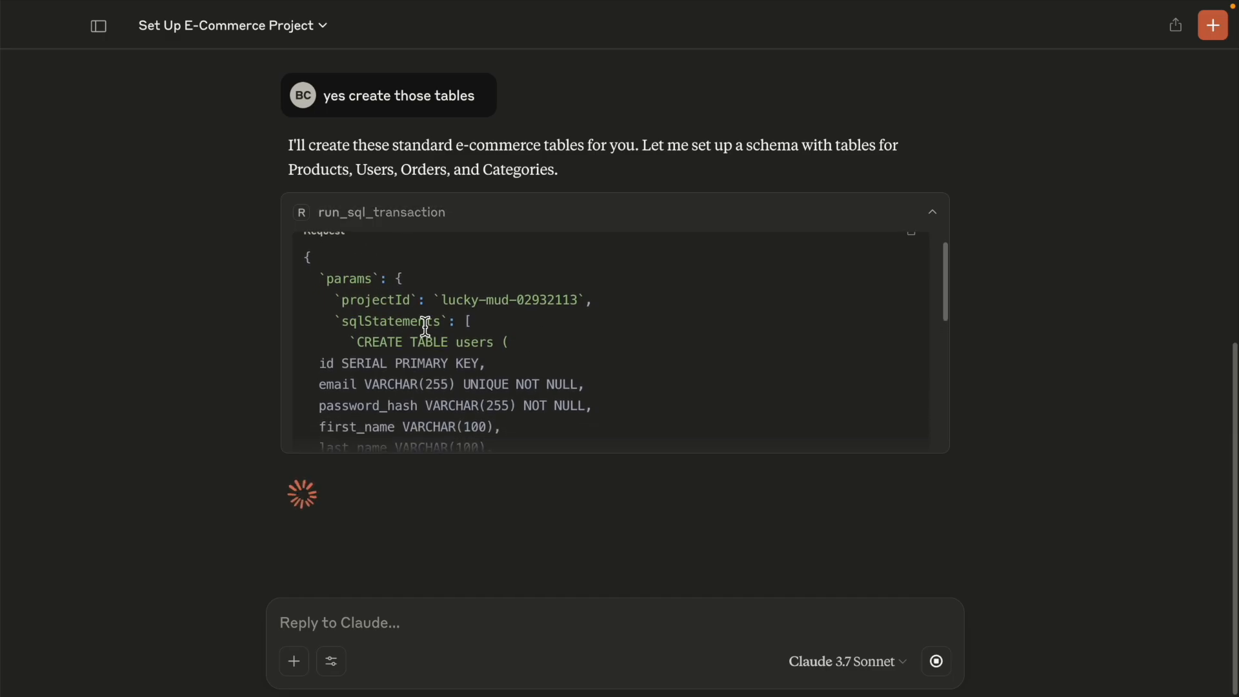
scroll("down", 3)
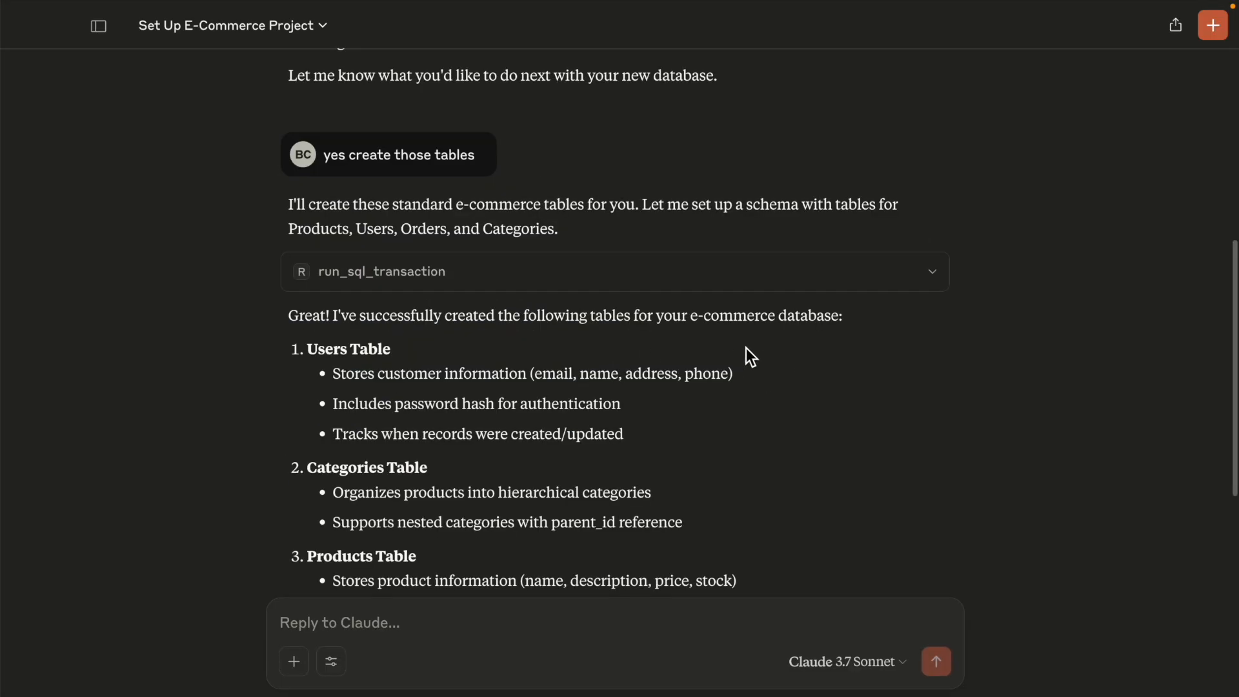
scroll("down", 3)
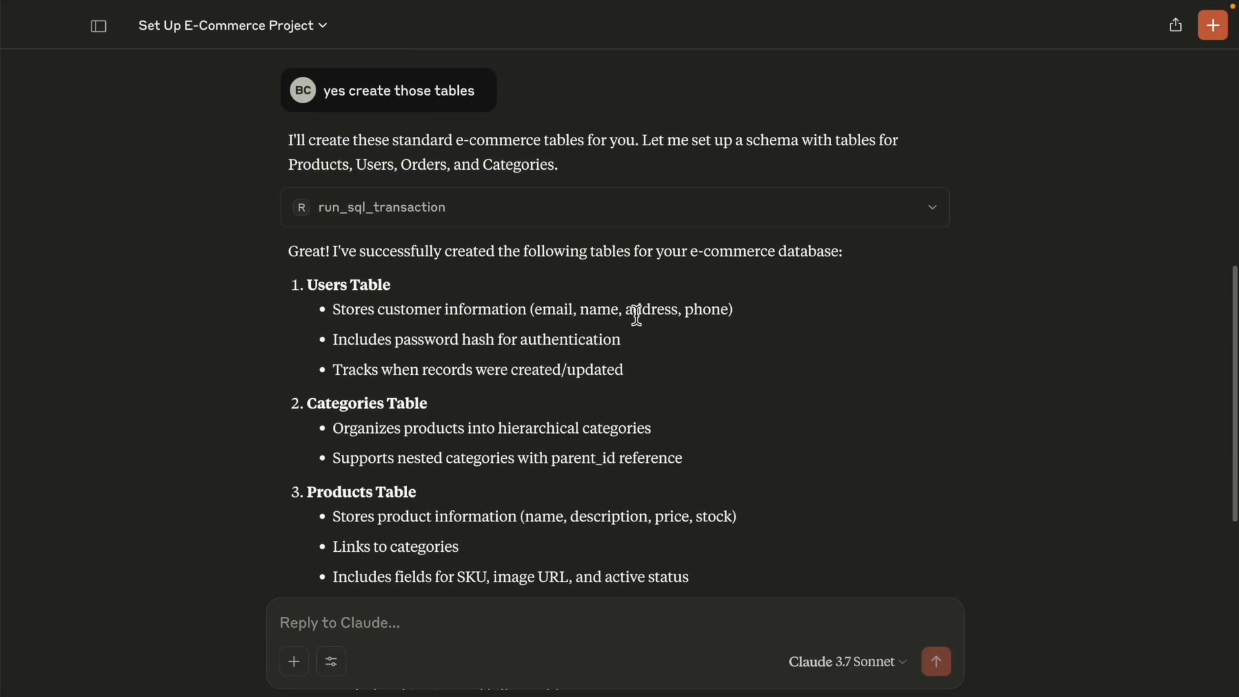
scroll("down", 3)
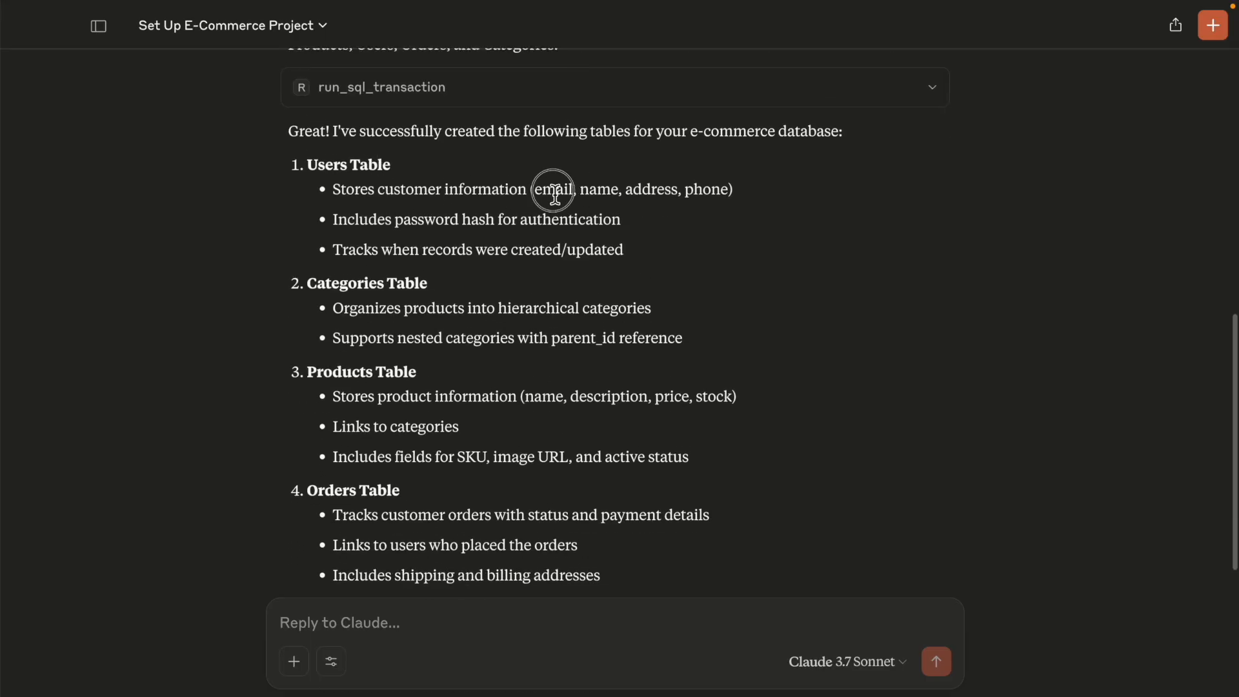
mouse_move(593, 362)
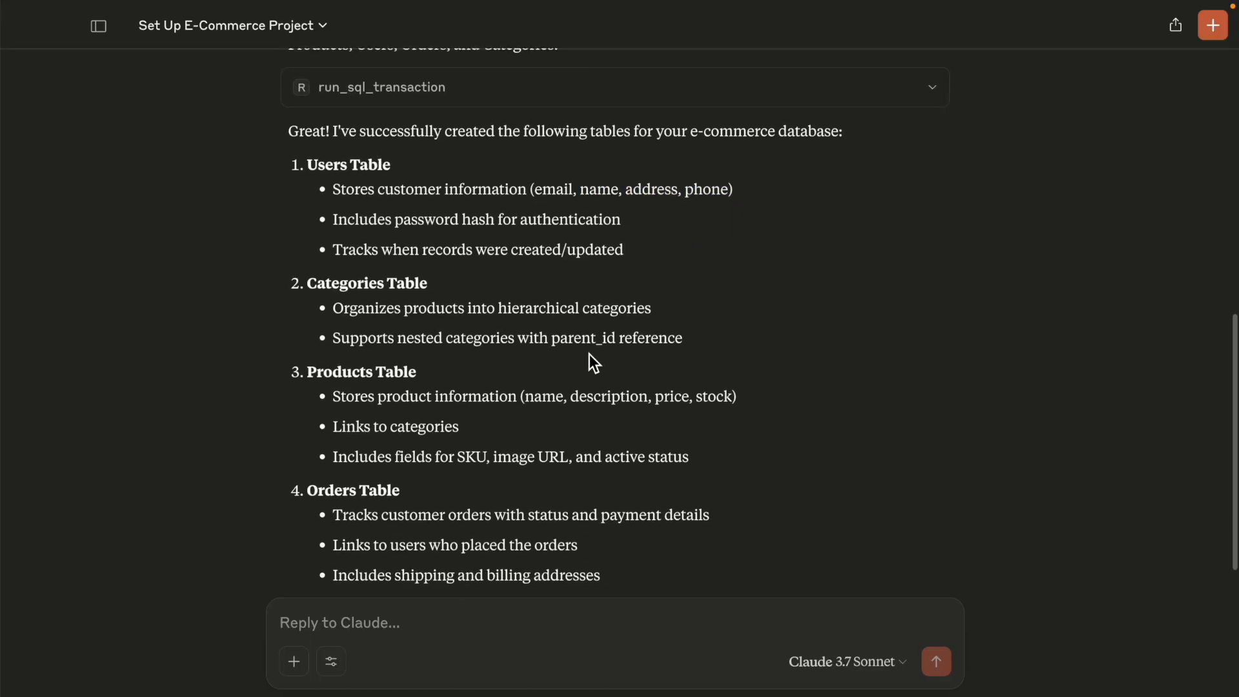
left_click_drag(538, 380, 735, 380)
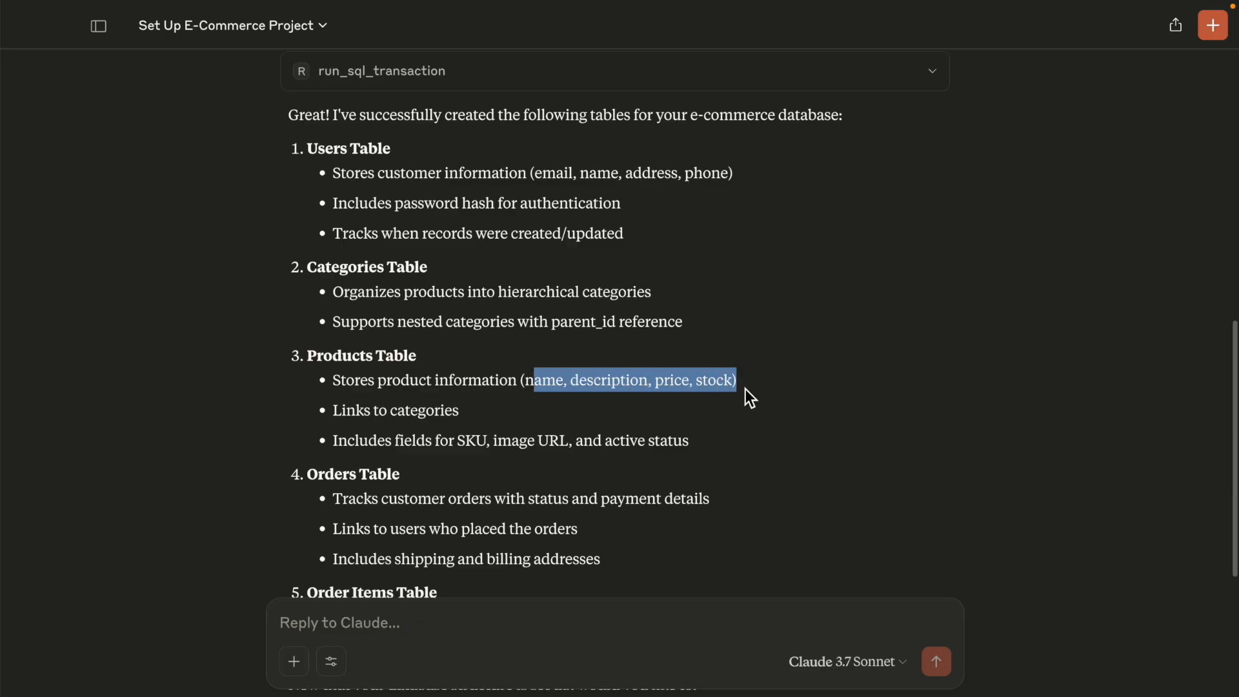
scroll("down", 3)
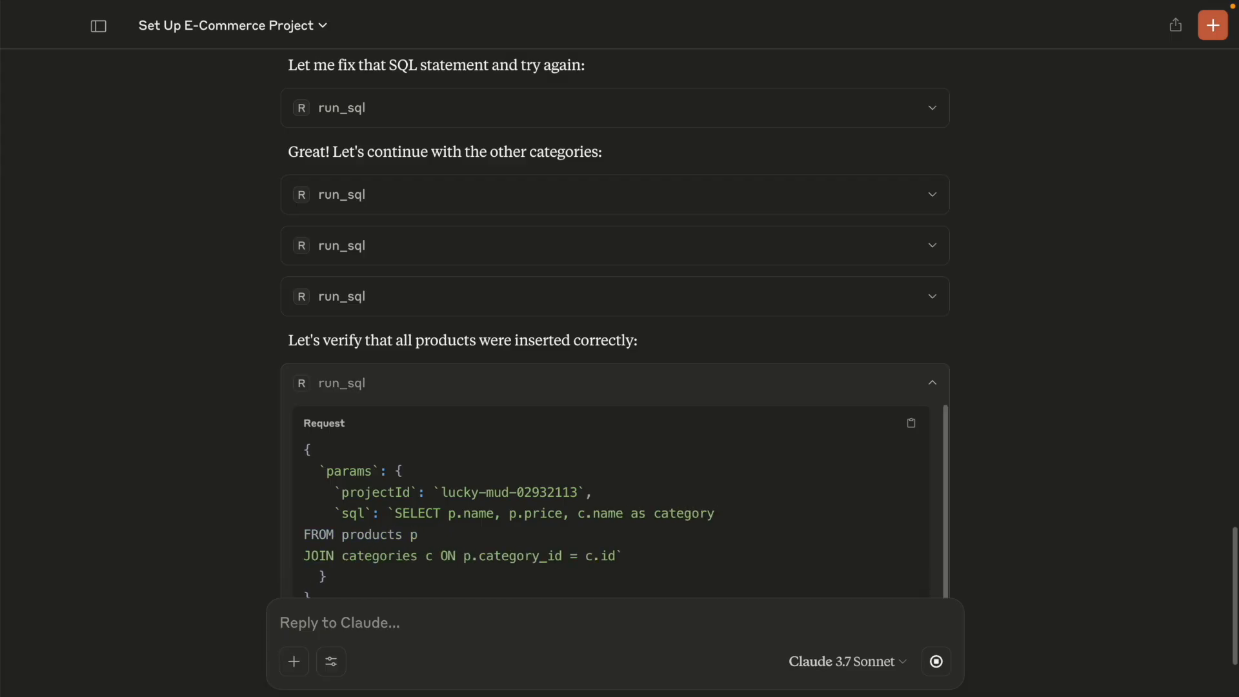
Scroll through Claude's report of 5 product categories and 20 sample products added
scroll("down", 3)
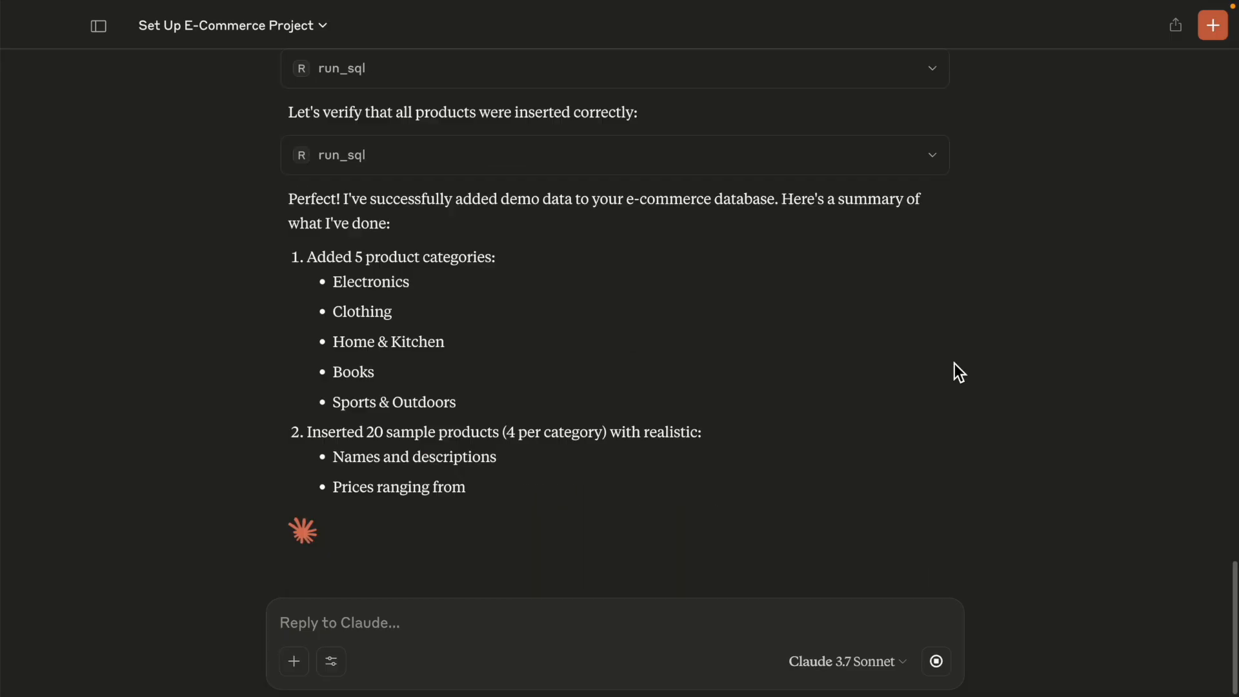
mouse_move(365, 275)
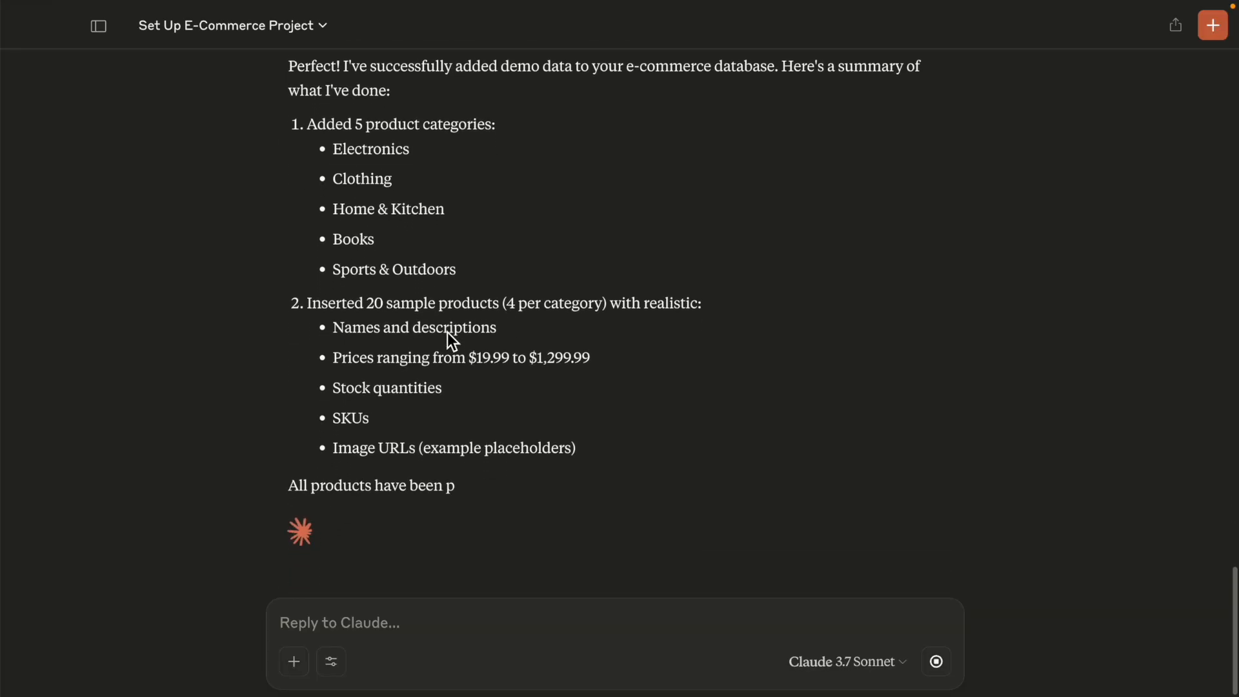
mouse_move(638, 417)
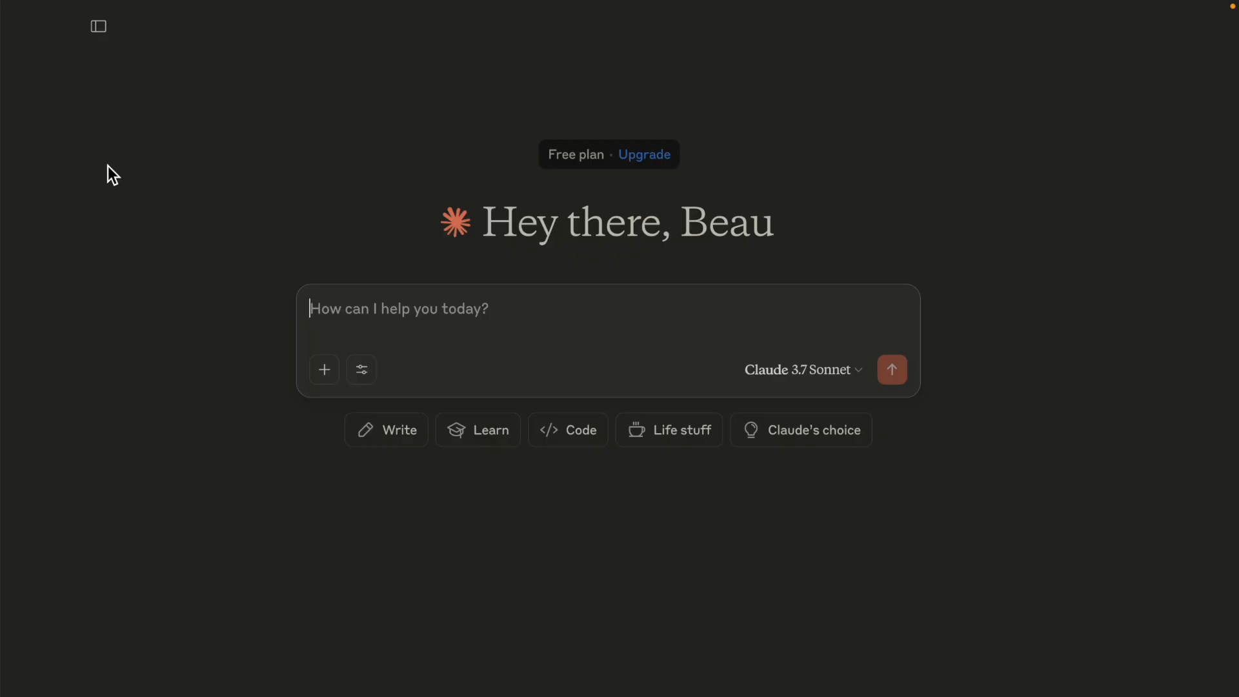
In a new chat, ask for the Books products in the ecommerce Neon project and scroll the results
type("in the ecommerce project on neon, give me the products in books")
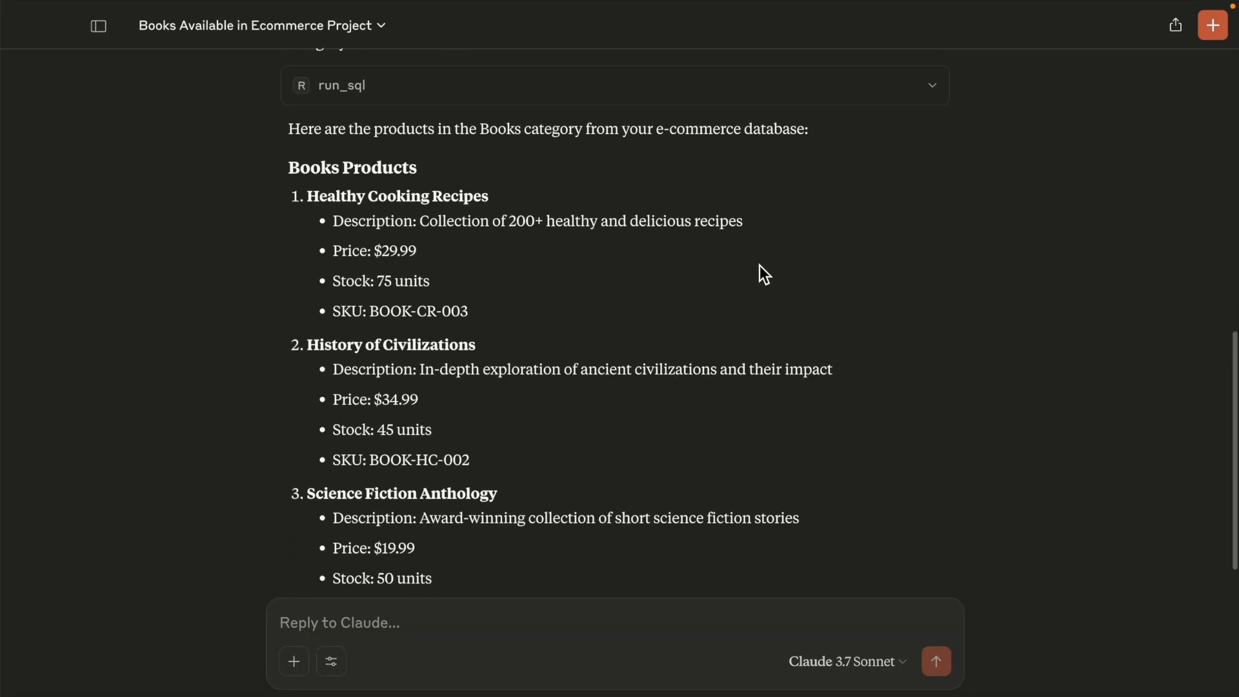
scroll("down", 3)
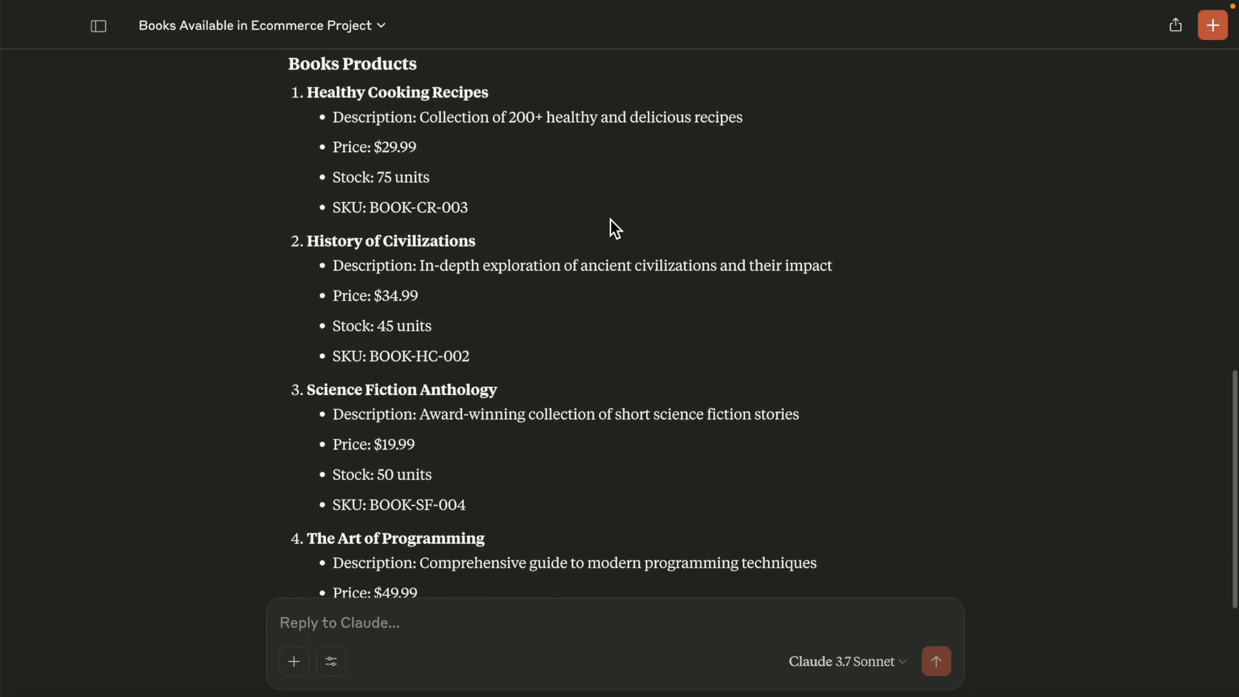
scroll("down", 3)
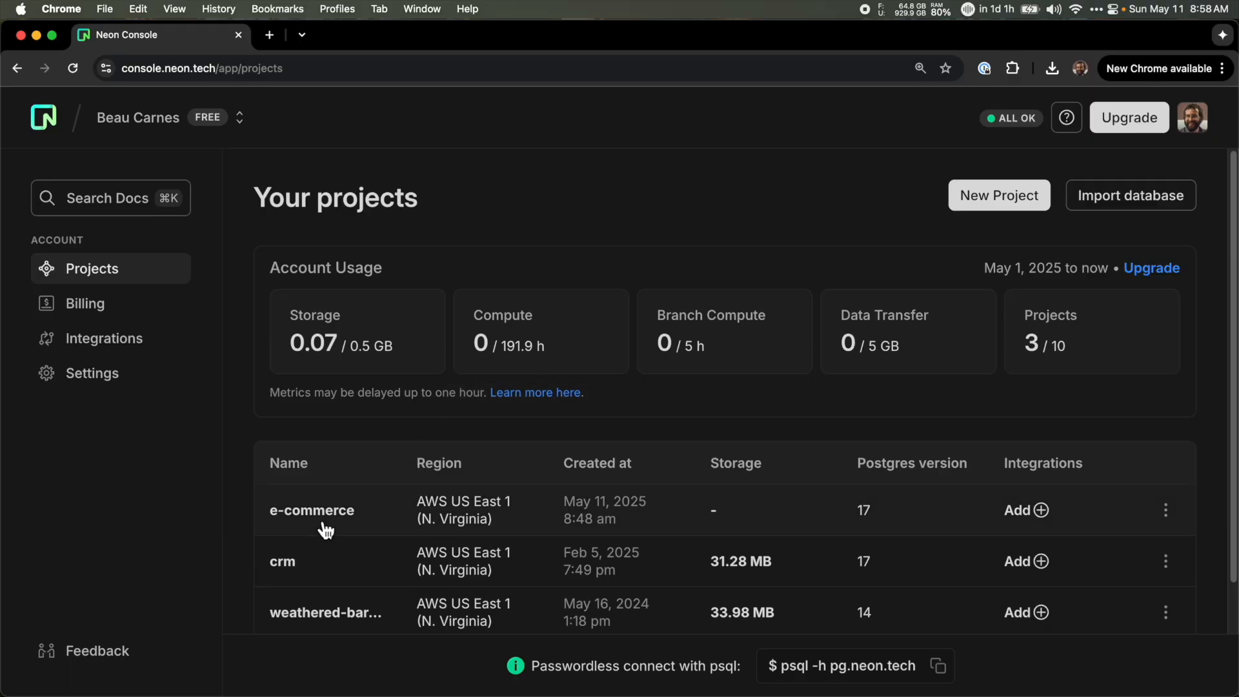
Open the e-commerce project's dashboard in Neon Console and scroll through its main branch details
left_click(311, 510)
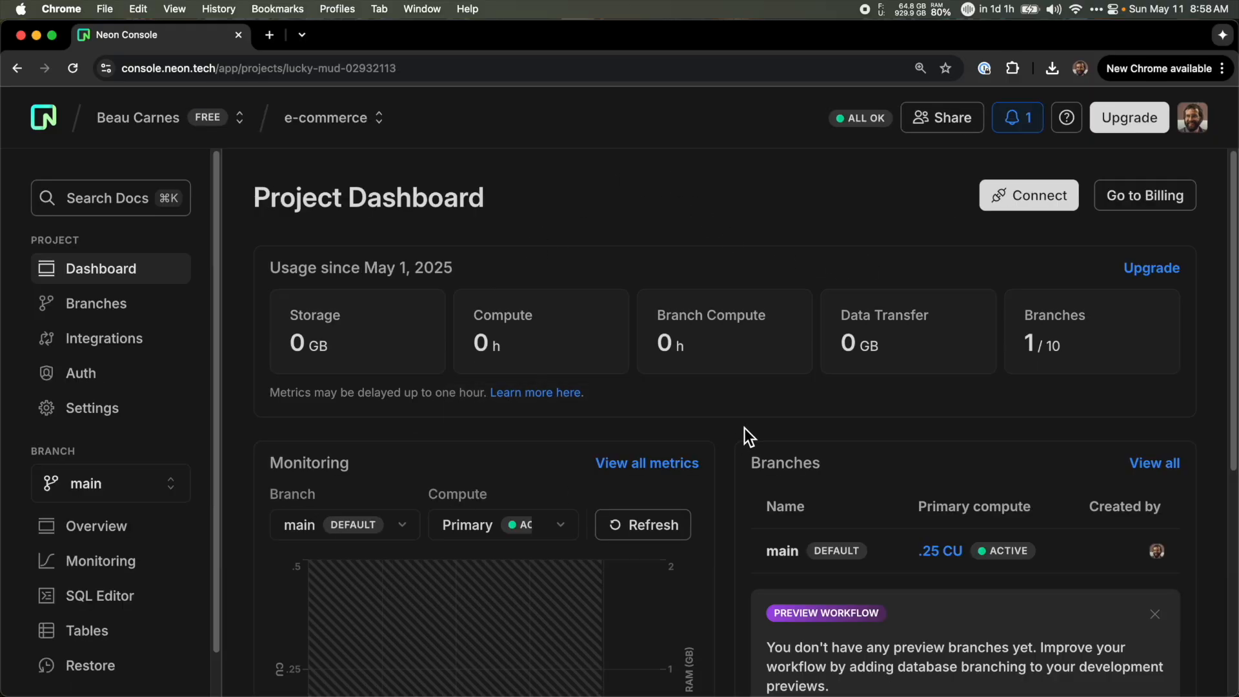
scroll("down", 3)
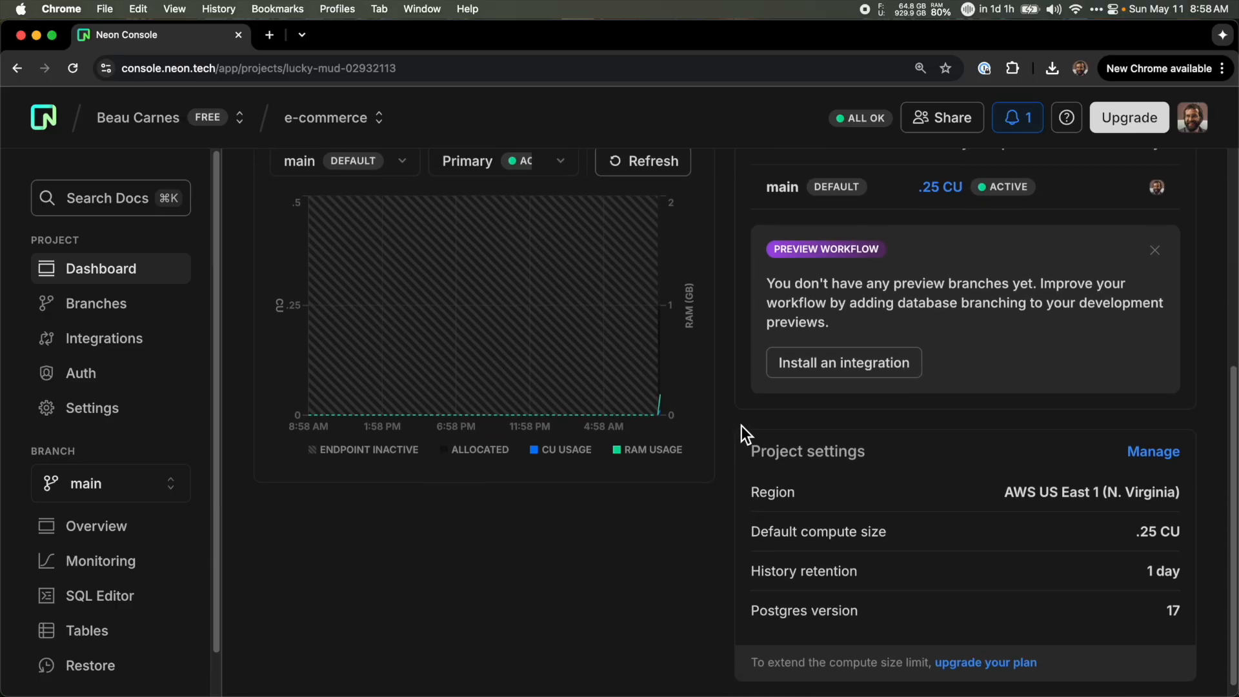
mouse_move(117, 331)
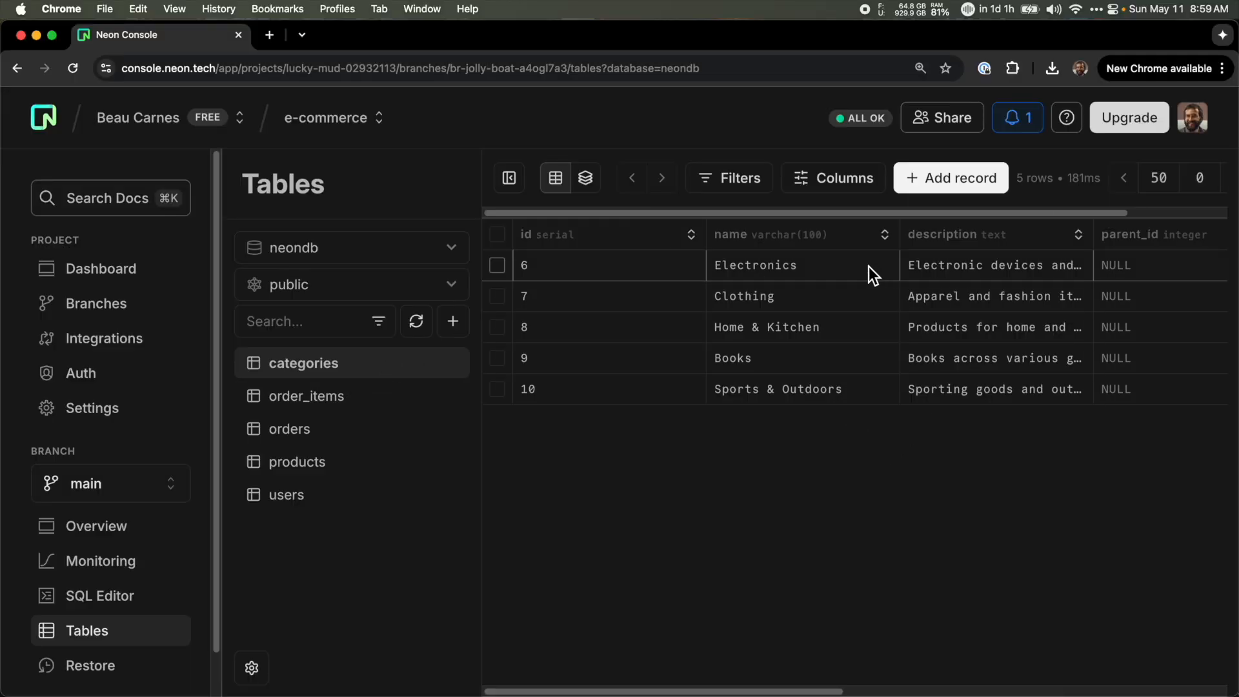
mouse_move(787, 246)
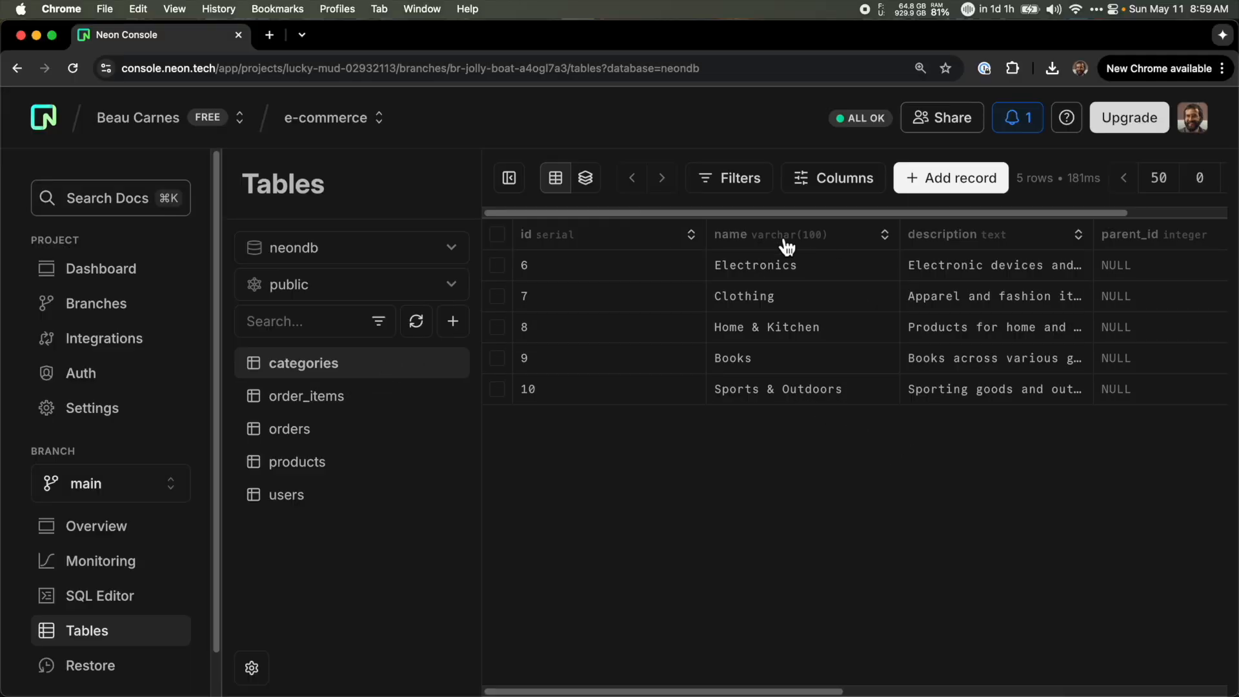
mouse_move(316, 486)
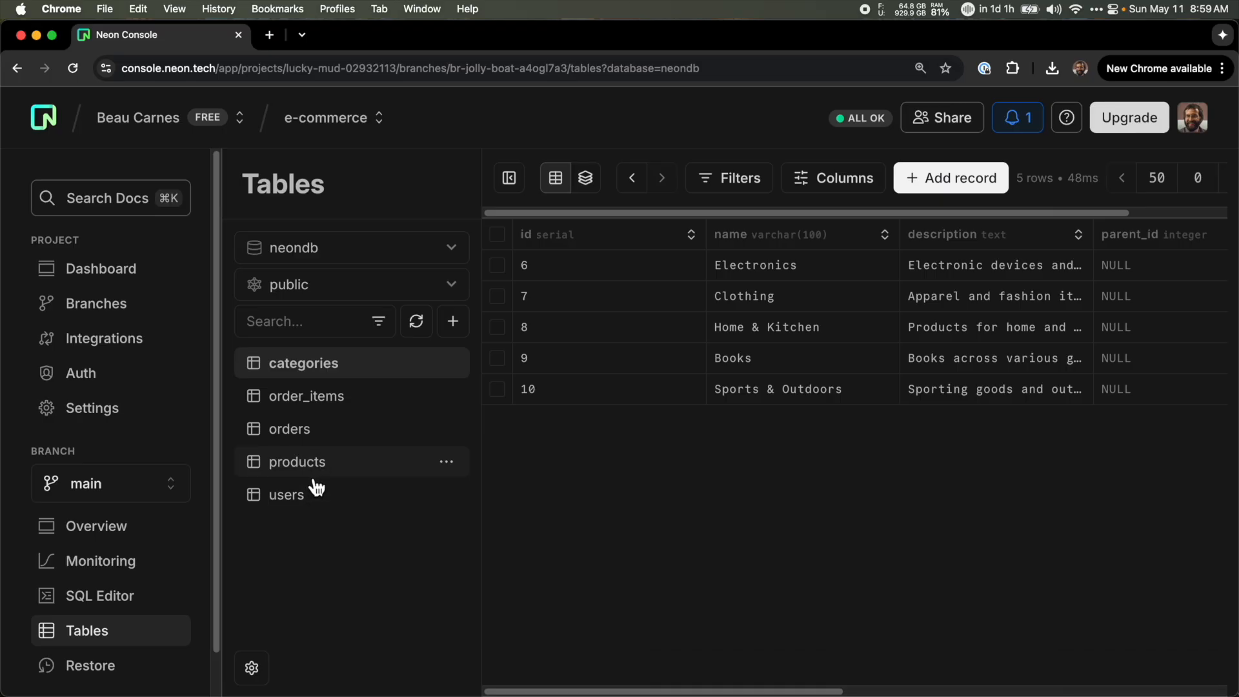